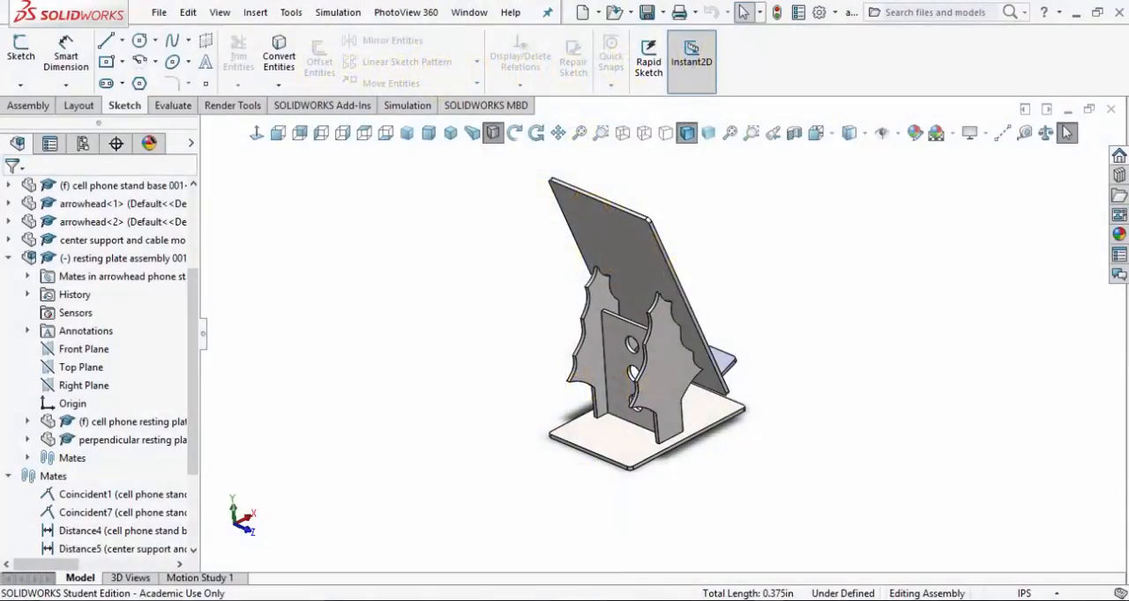
pyautogui.moveTo(512, 321)
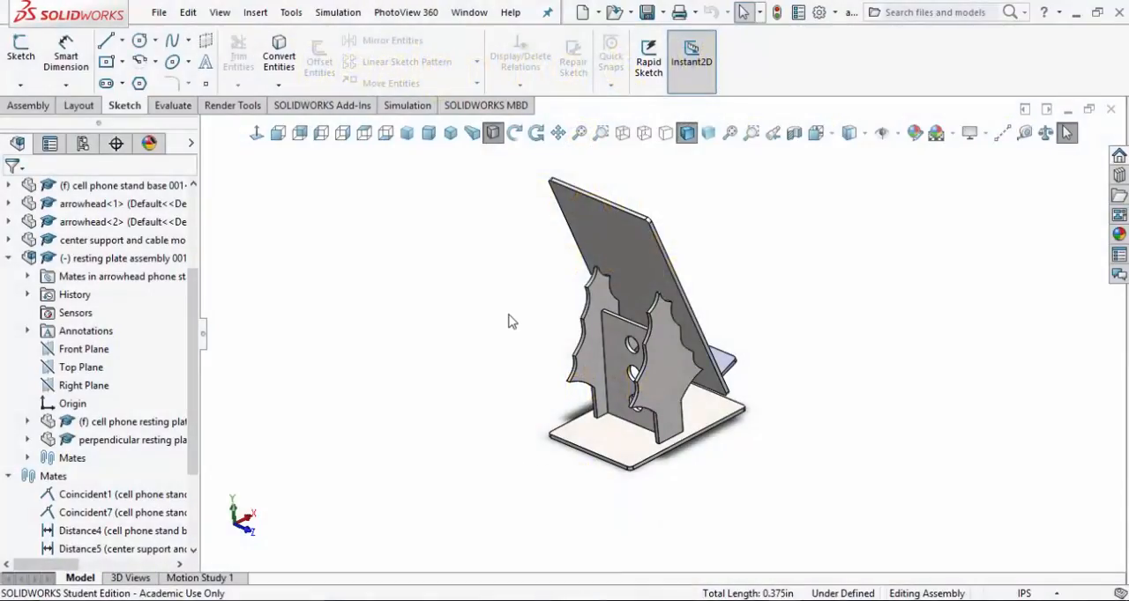
pyautogui.moveTo(507, 265)
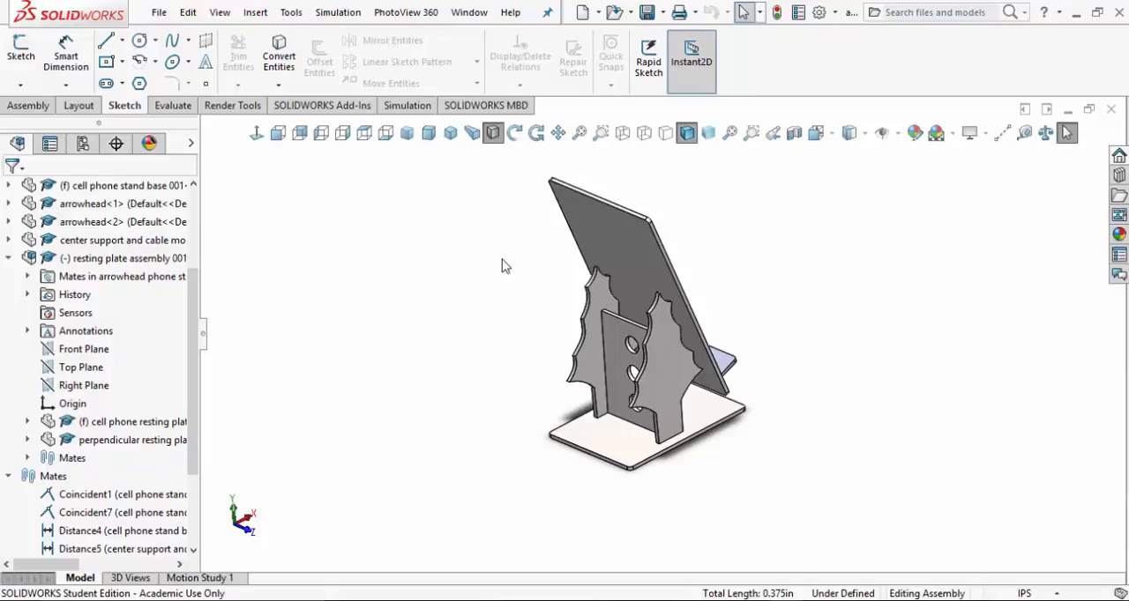
pyautogui.moveTo(444, 441)
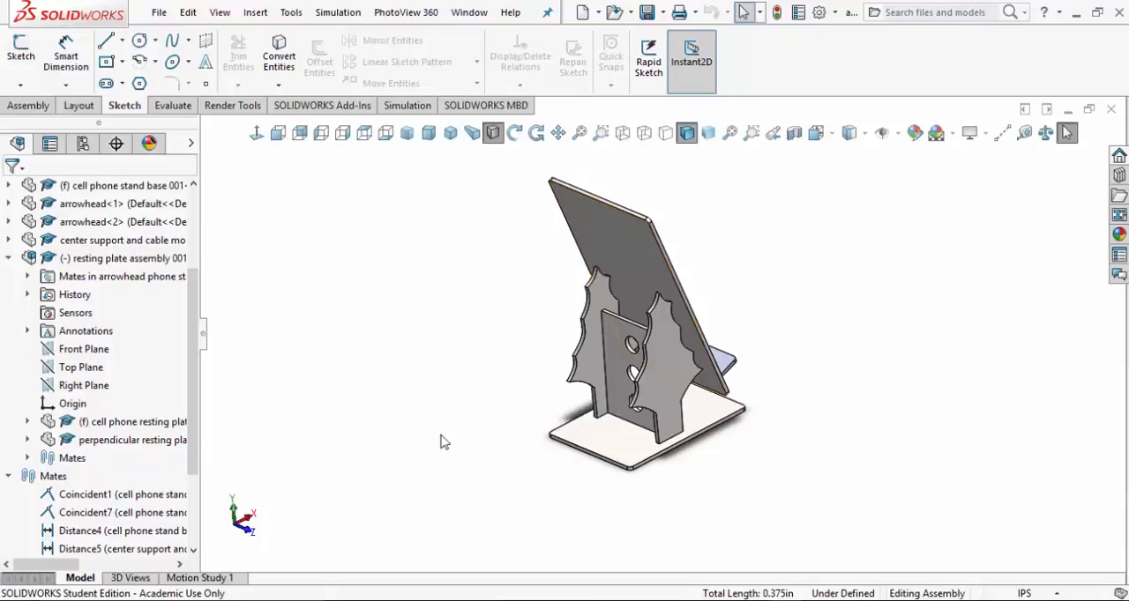
pyautogui.moveTo(458, 401)
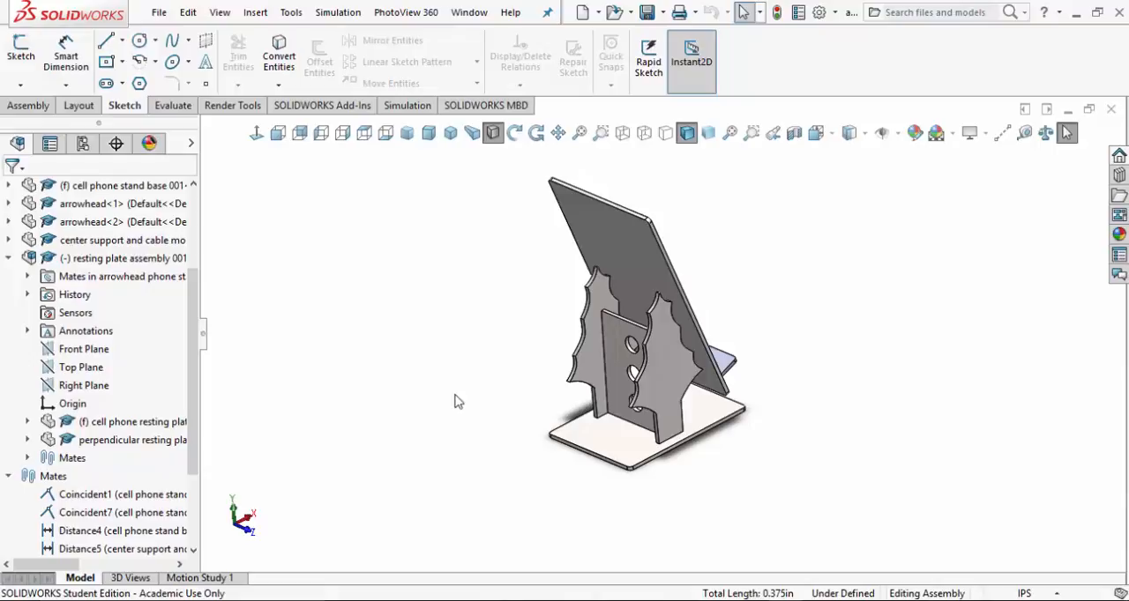
pyautogui.moveTo(489, 384)
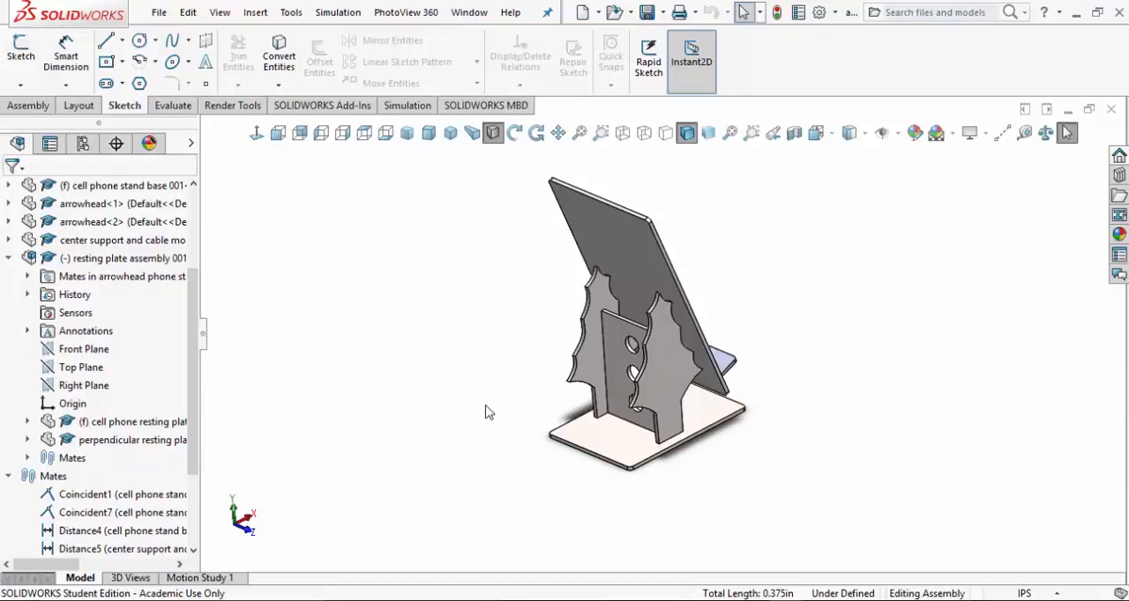
pyautogui.moveTo(481, 376)
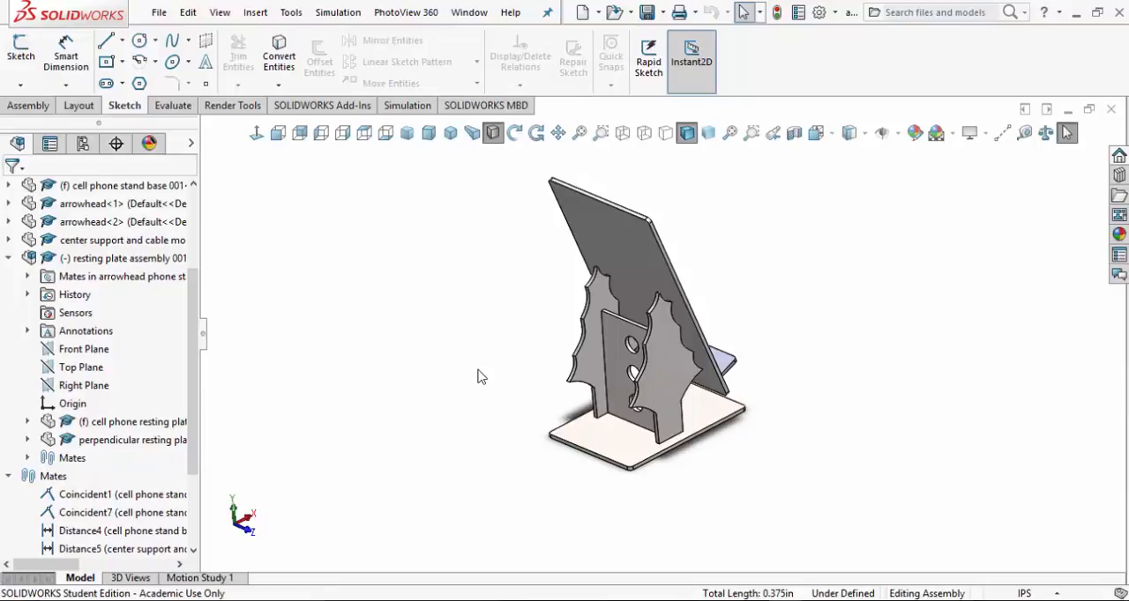
pyautogui.moveTo(483, 305)
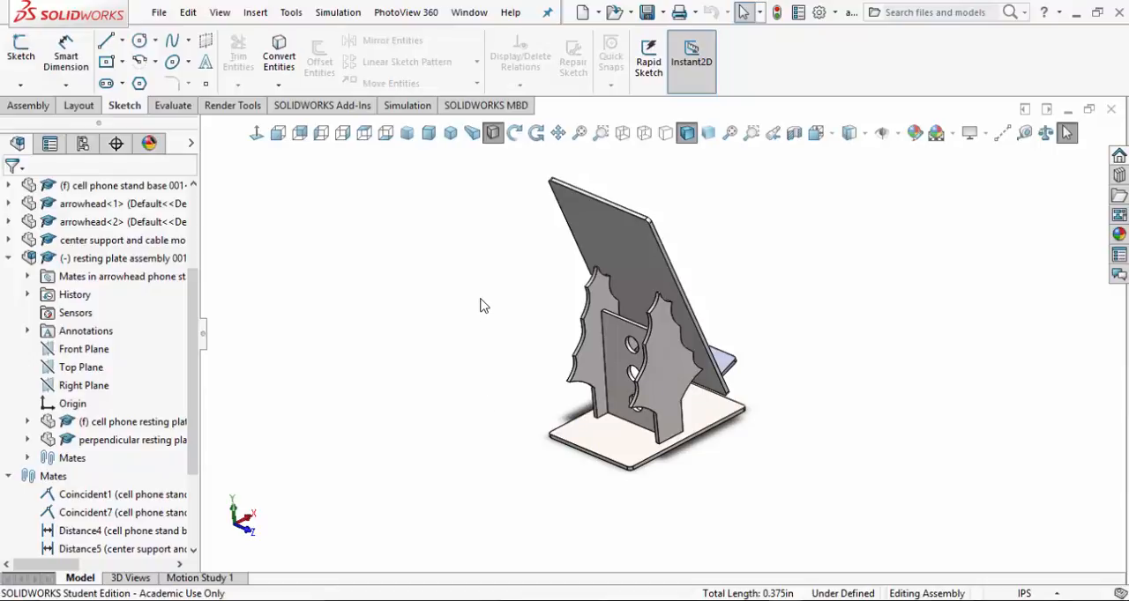
pyautogui.moveTo(488, 277)
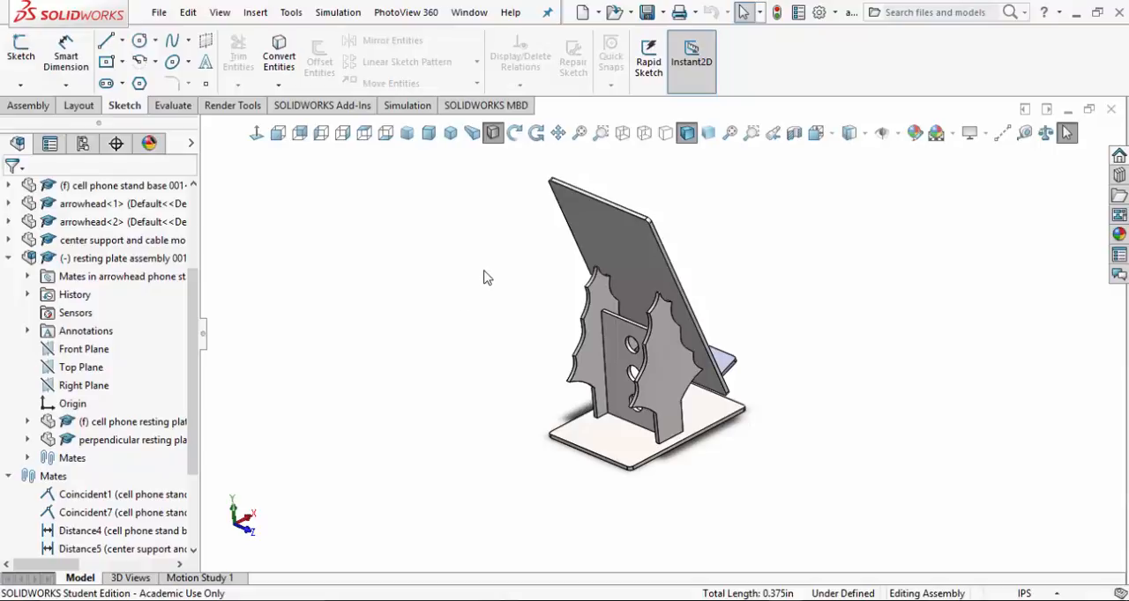
pyautogui.moveTo(483, 284)
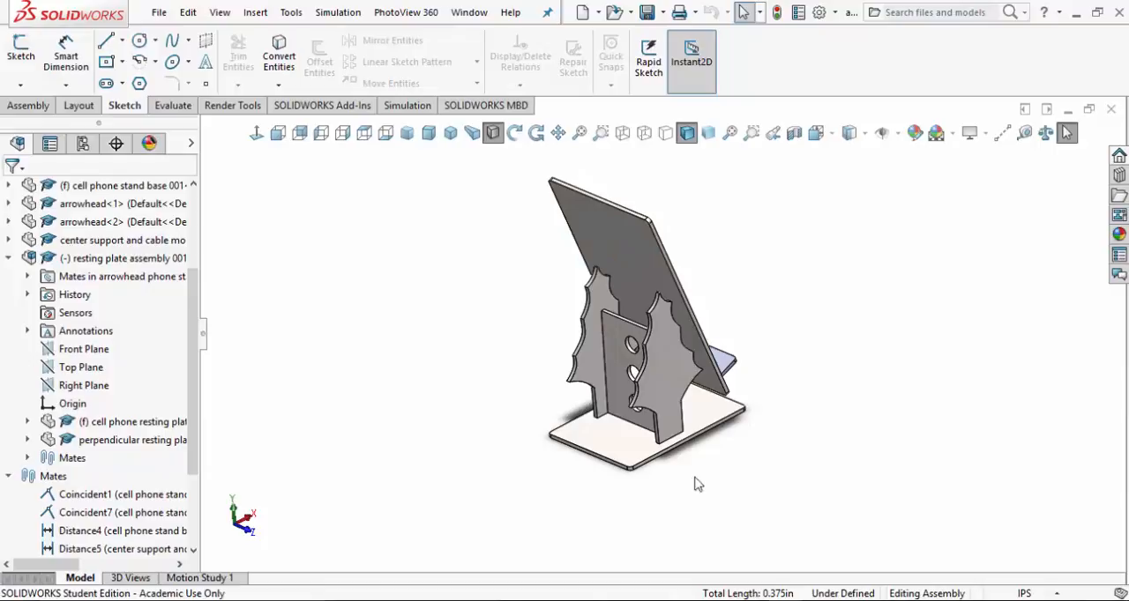
pyautogui.moveTo(468, 399)
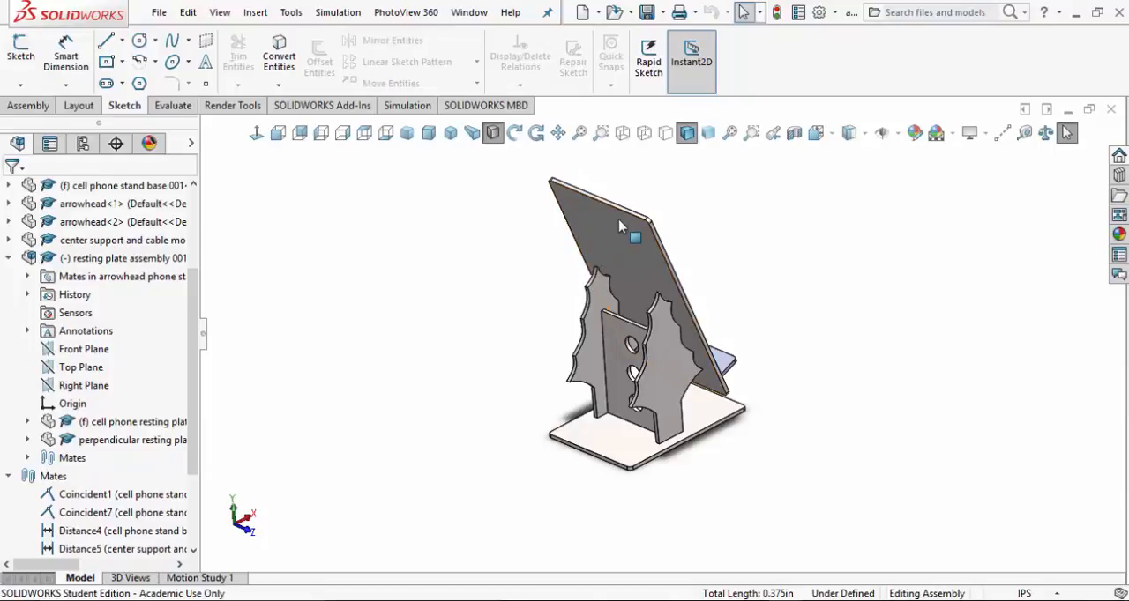
pyautogui.moveTo(595, 232)
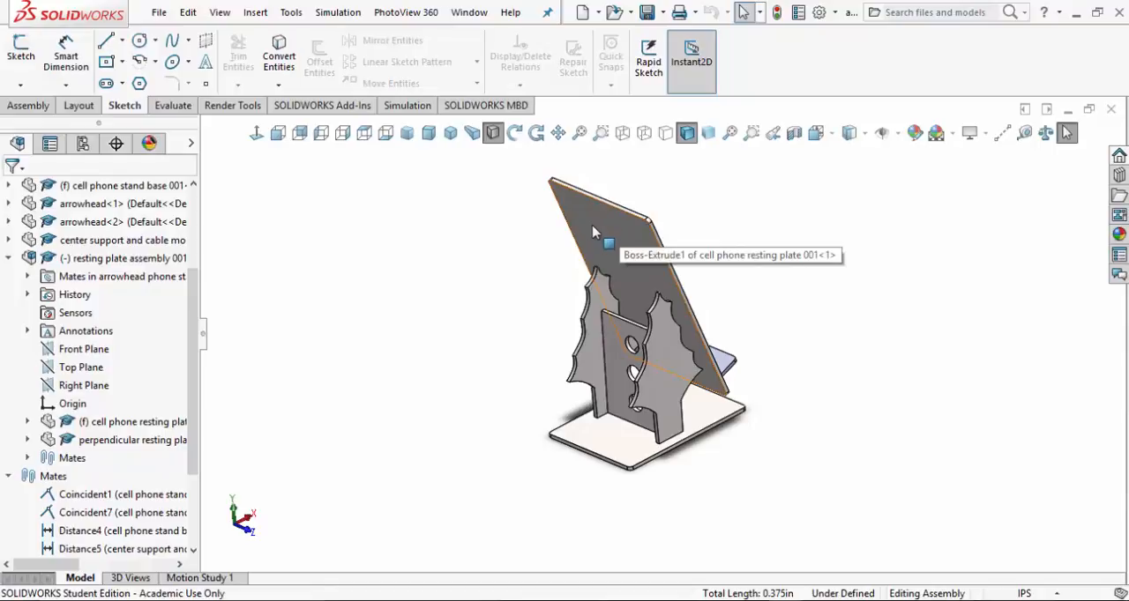
pyautogui.moveTo(372, 453)
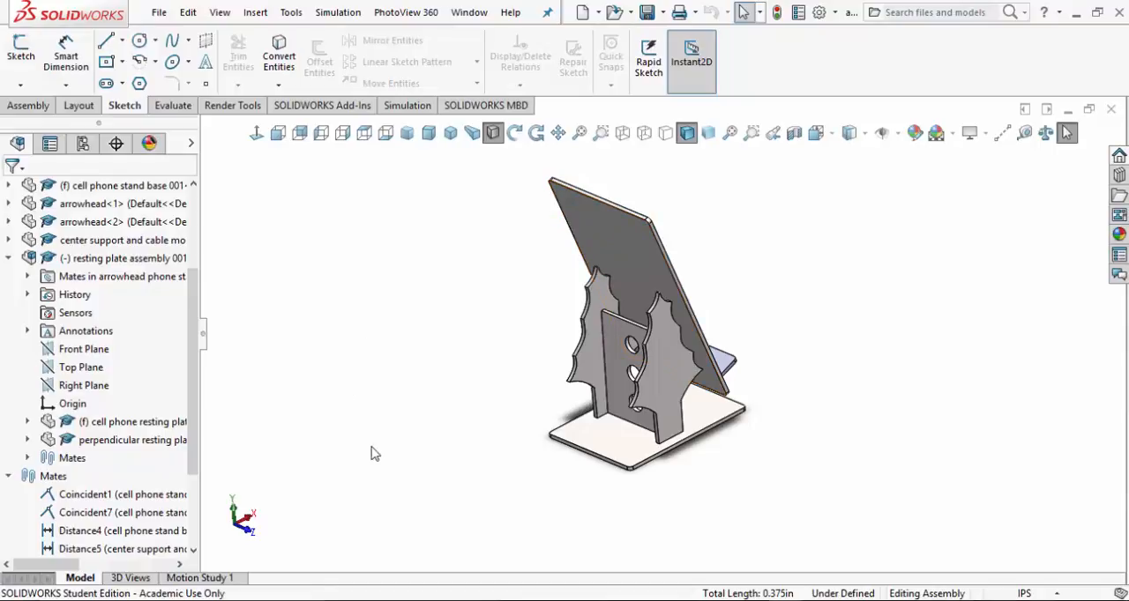
pyautogui.moveTo(502, 385)
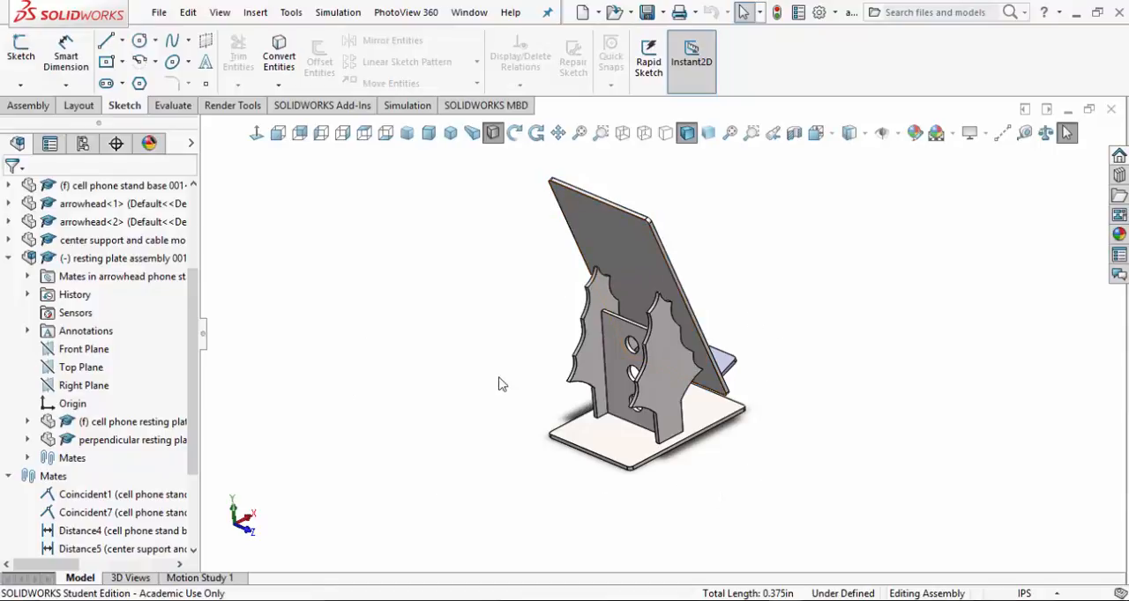
pyautogui.moveTo(507, 417)
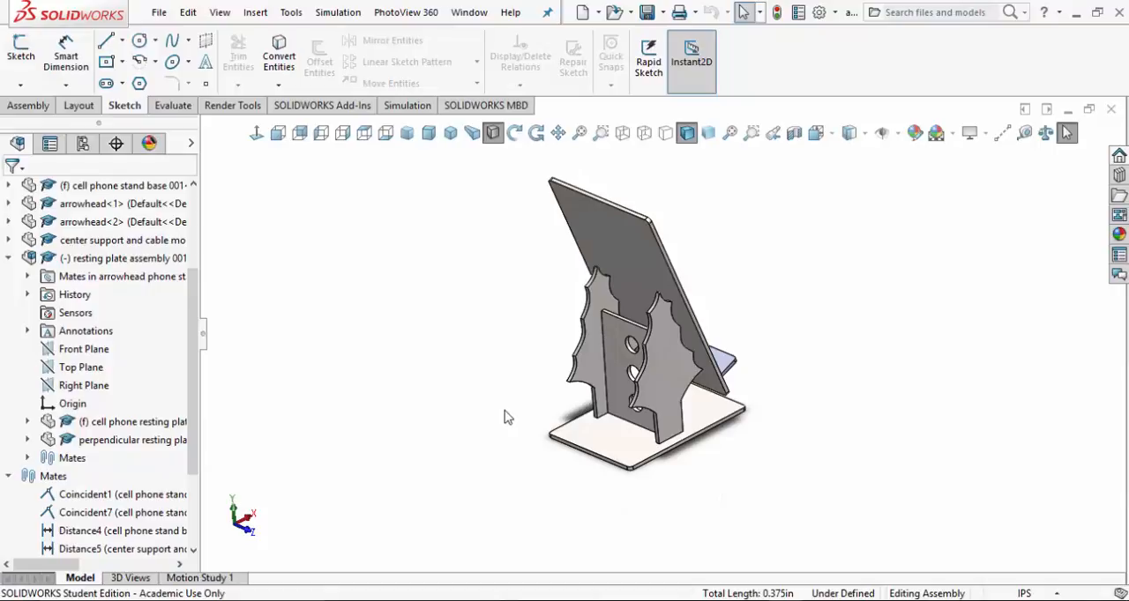
pyautogui.moveTo(504, 337)
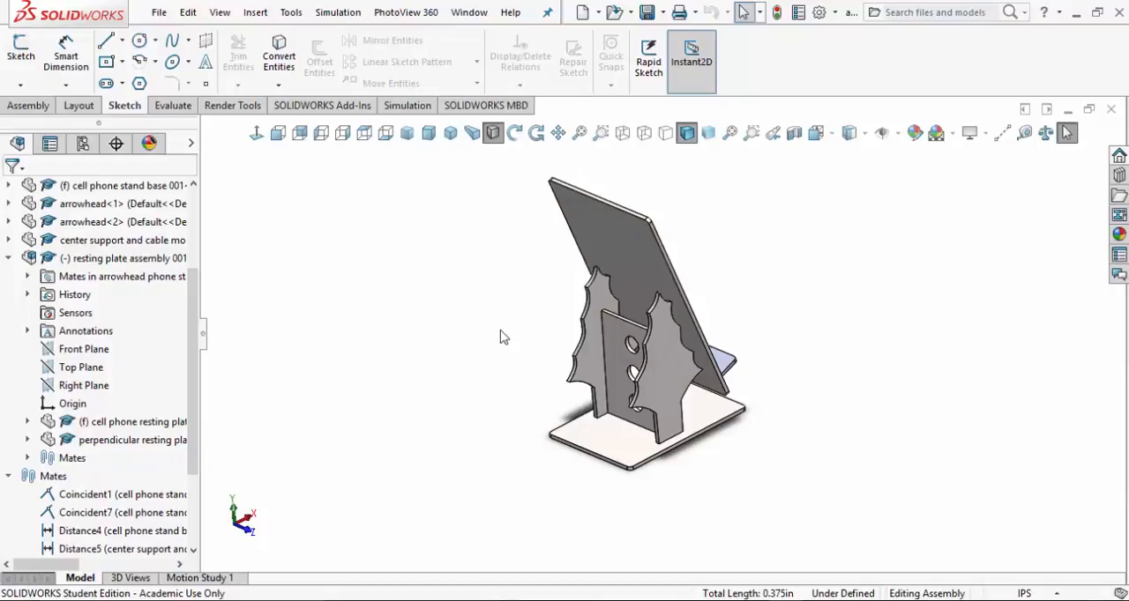
pyautogui.moveTo(472, 303)
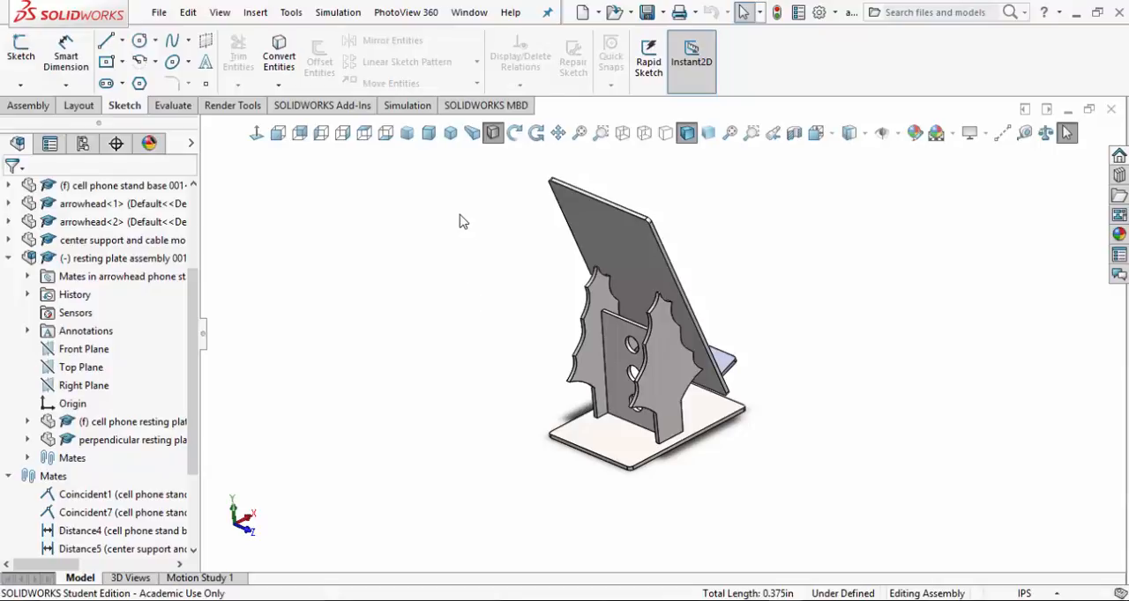
pyautogui.moveTo(459, 221)
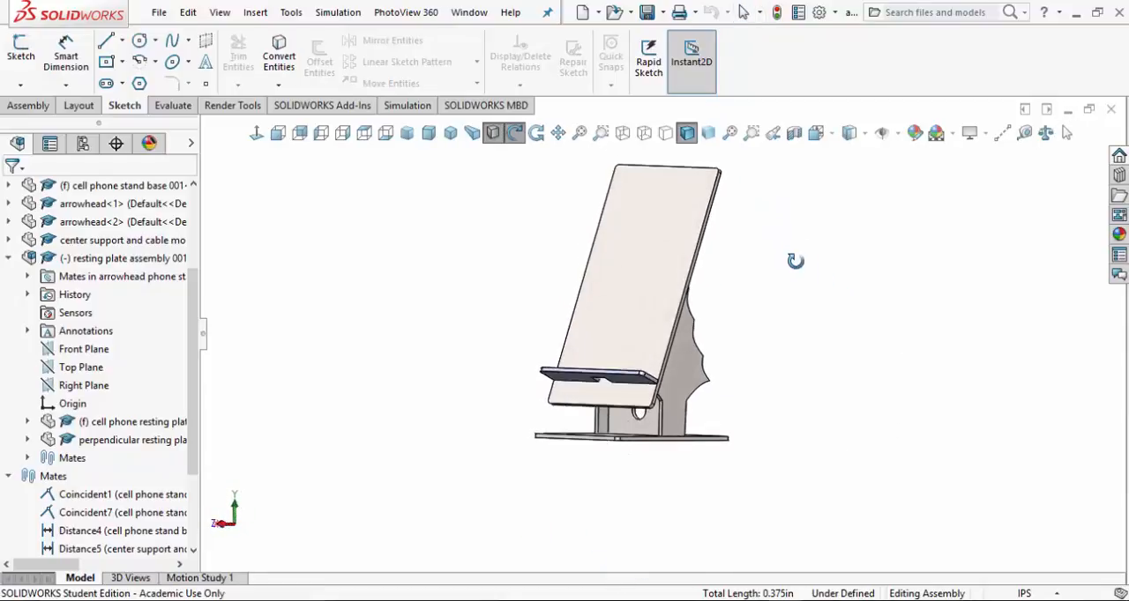
# Step: Orbit the phone stand assembly around the plate and select one of its supports
pyautogui.moveTo(793, 261); pyautogui.dragTo(938, 319)
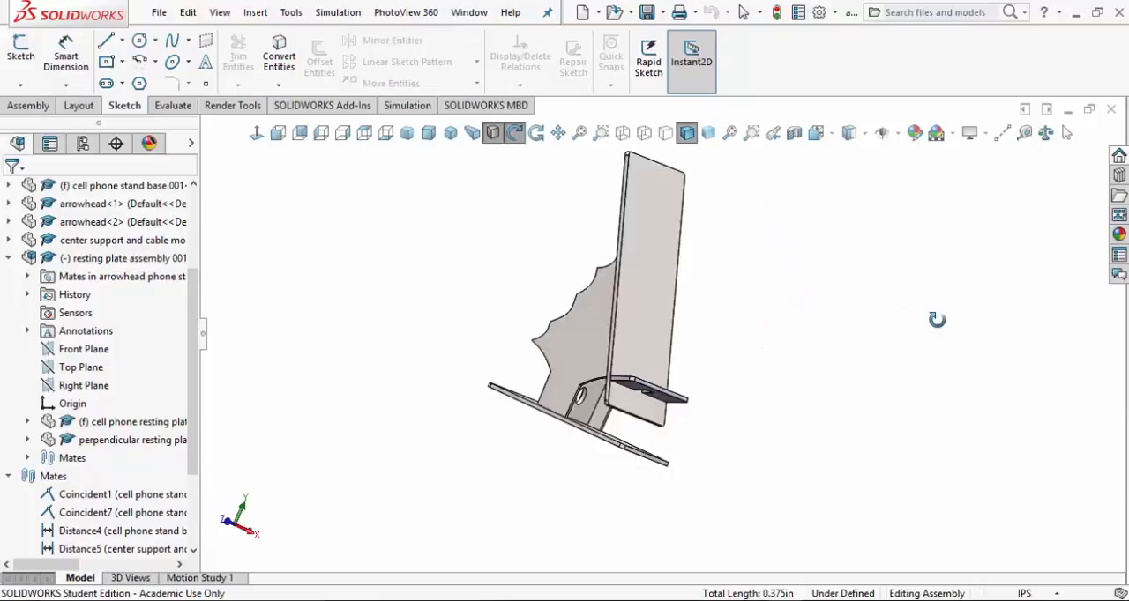
pyautogui.moveTo(937, 319); pyautogui.dragTo(622, 217)
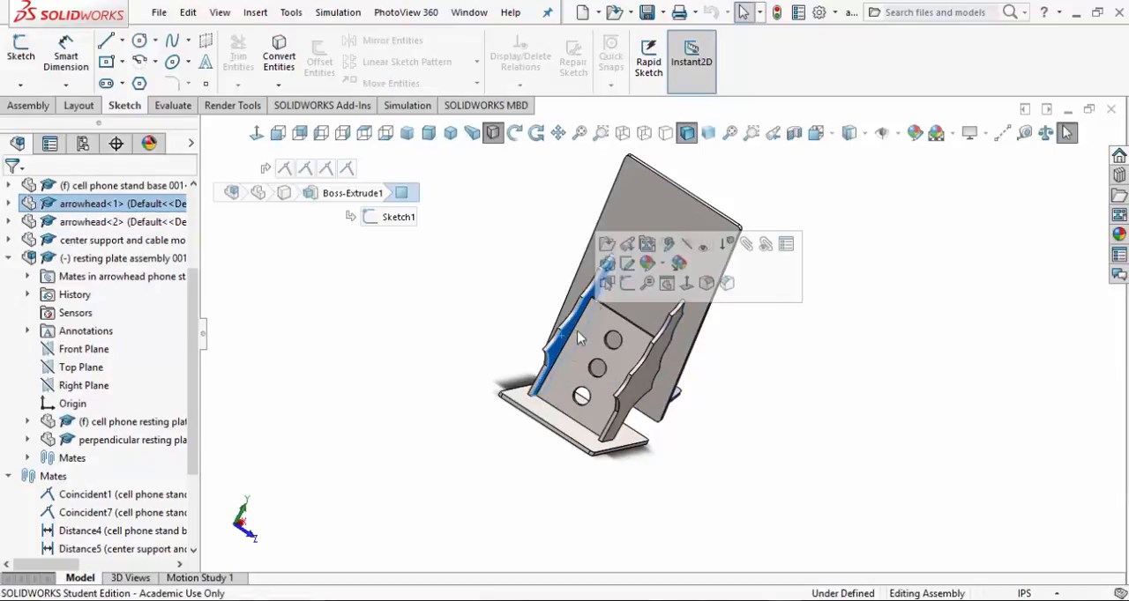
pyautogui.click(591, 344)
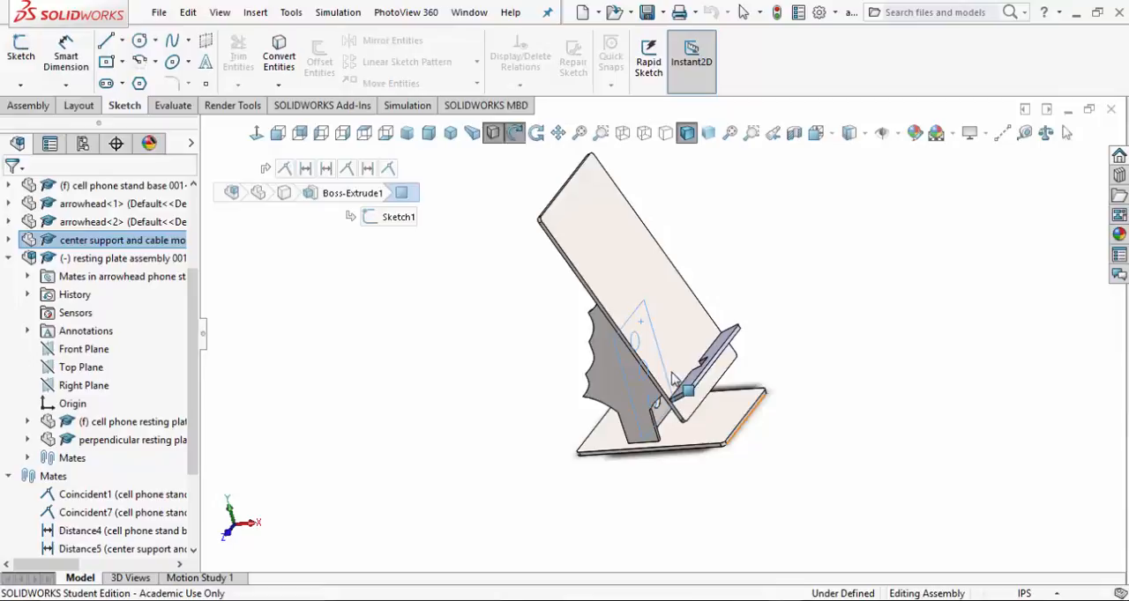
pyautogui.moveTo(688, 388)
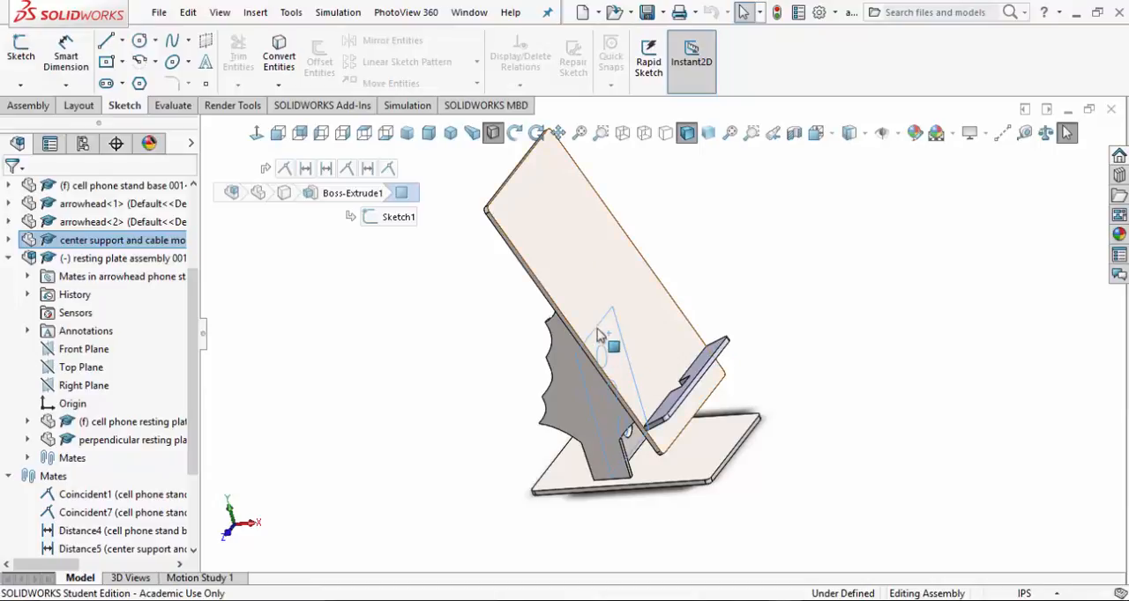
pyautogui.moveTo(677, 354)
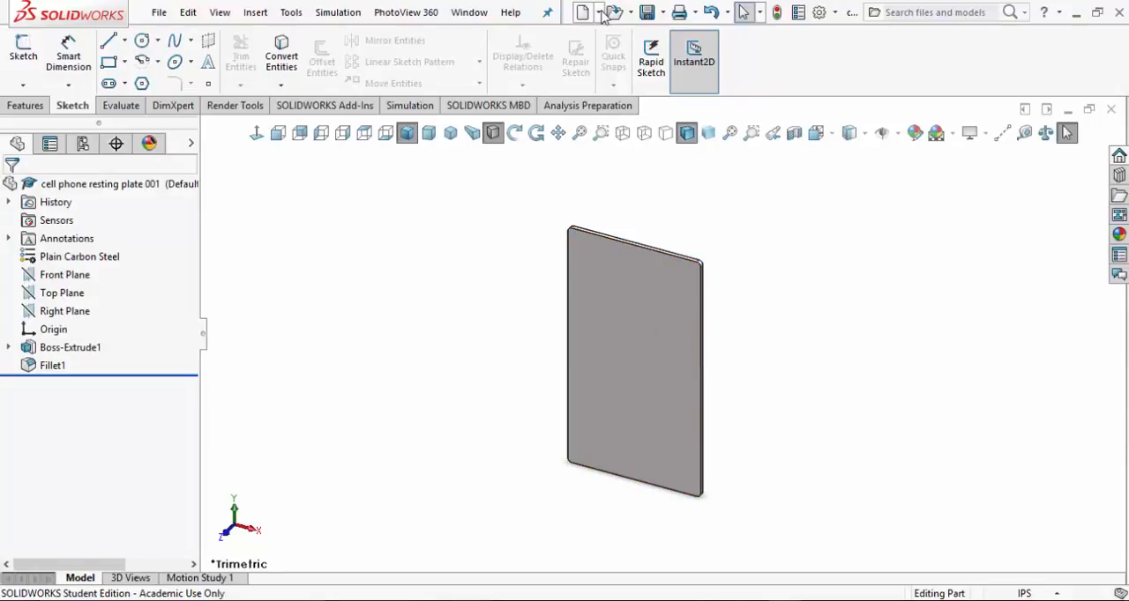
# Step: Make a drawing from the cell phone resting plate 001 part, accepting the drawing template
pyautogui.click(598, 11)
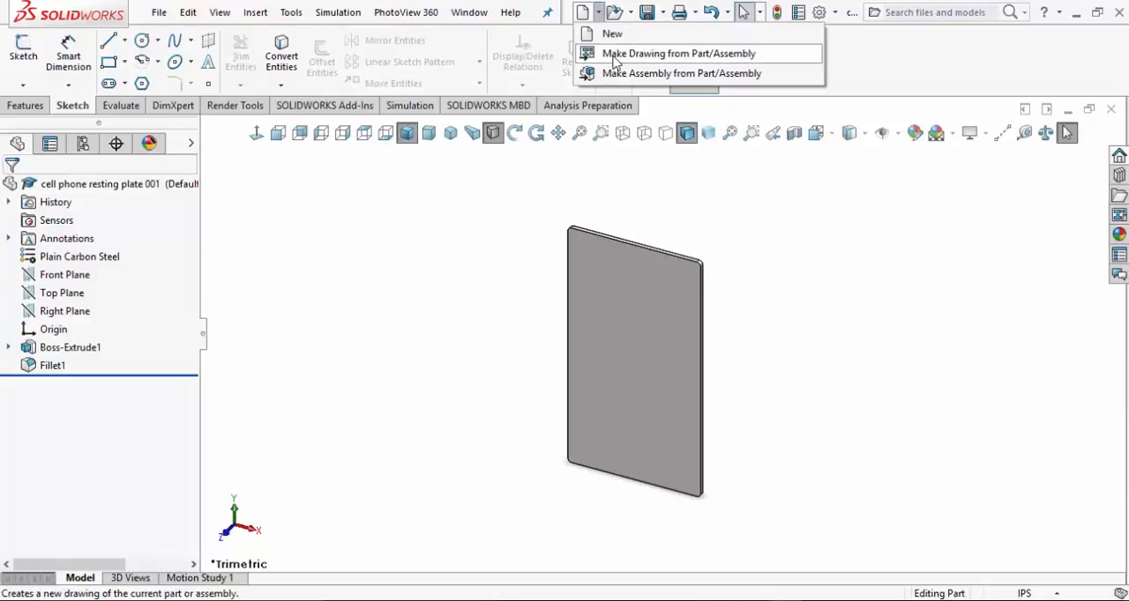
pyautogui.click(679, 52)
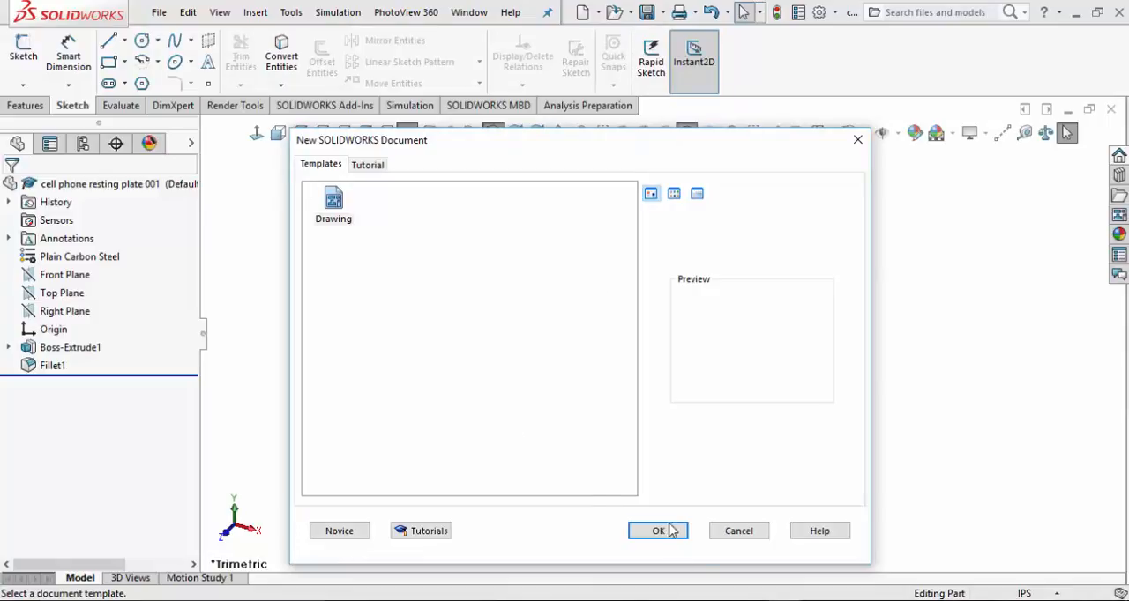
pyautogui.click(657, 530)
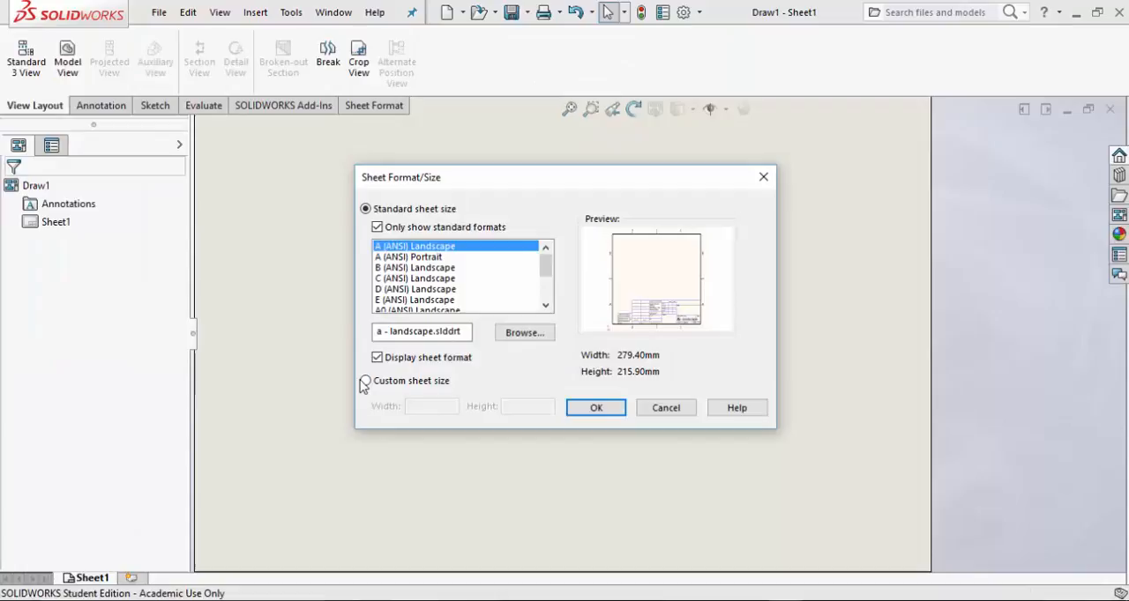
# Step: Set a custom 11 x 8.5 inch sheet size for the drawing
pyautogui.click(365, 380)
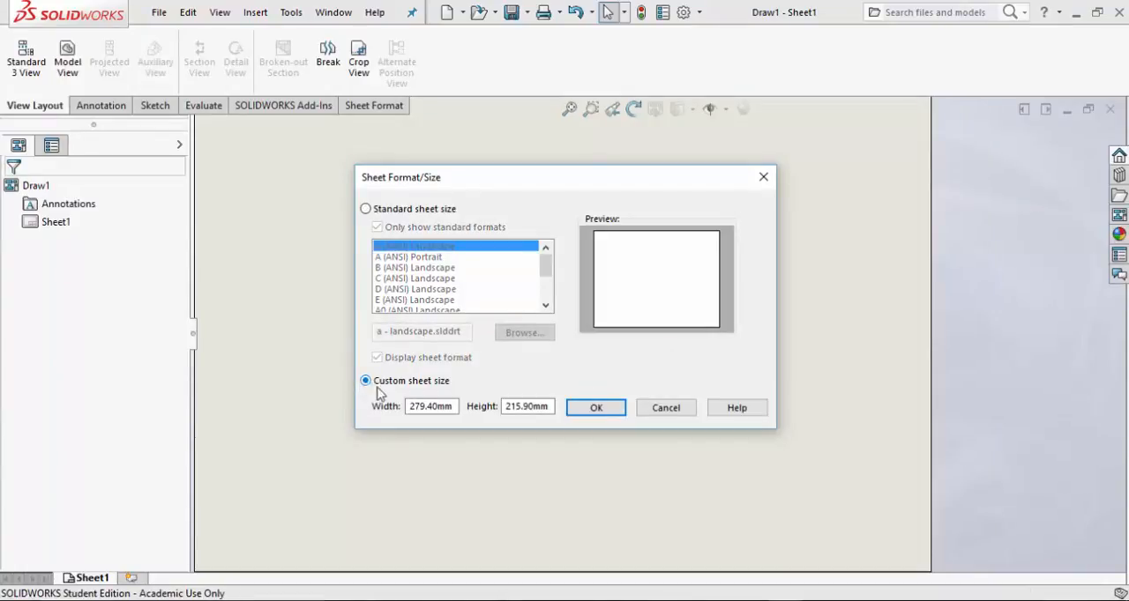
pyautogui.tripleClick(430, 407)
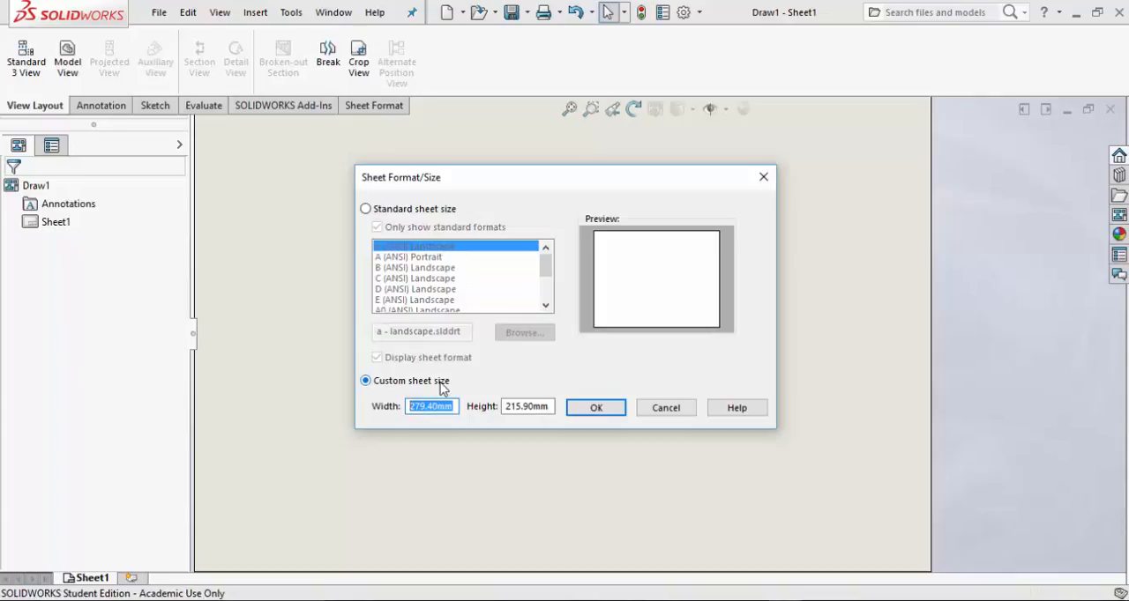
pyautogui.write('11"')
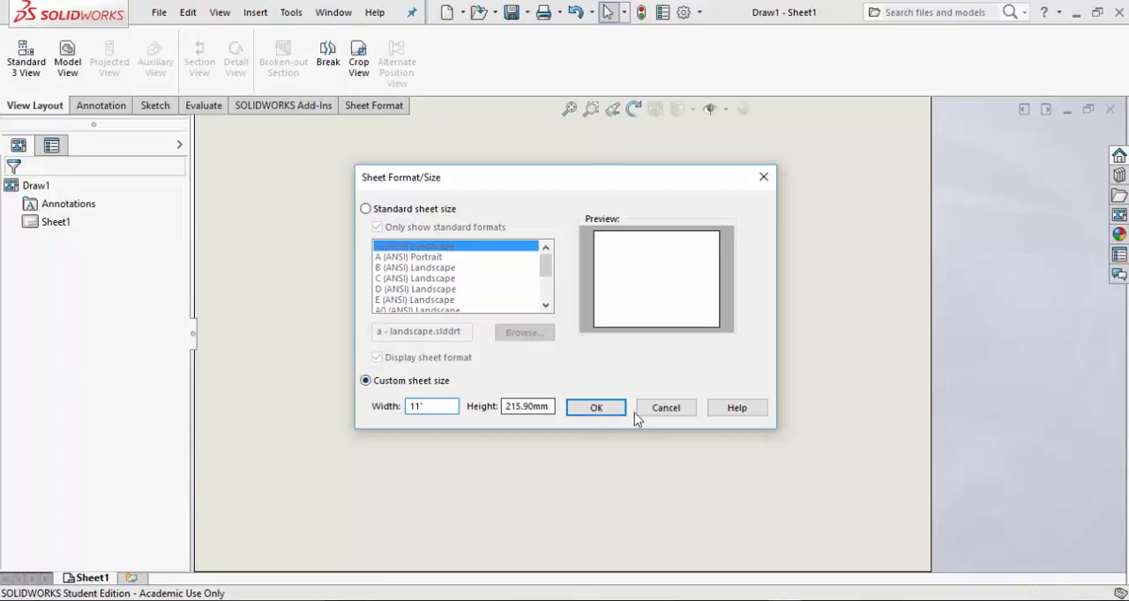
pyautogui.tripleClick(526, 407)
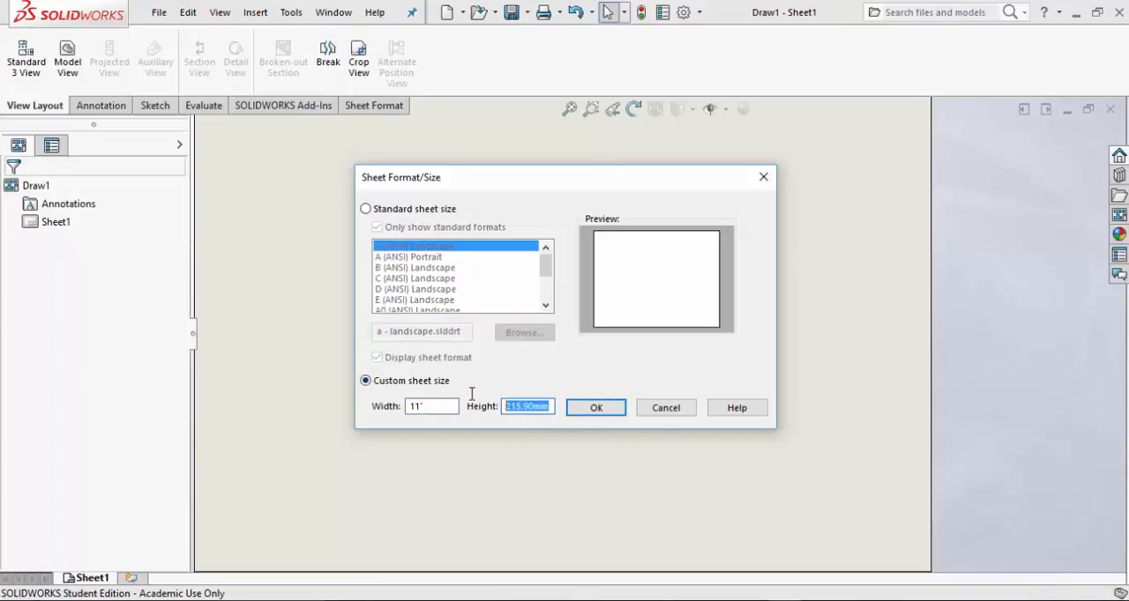
pyautogui.write('8.5"')
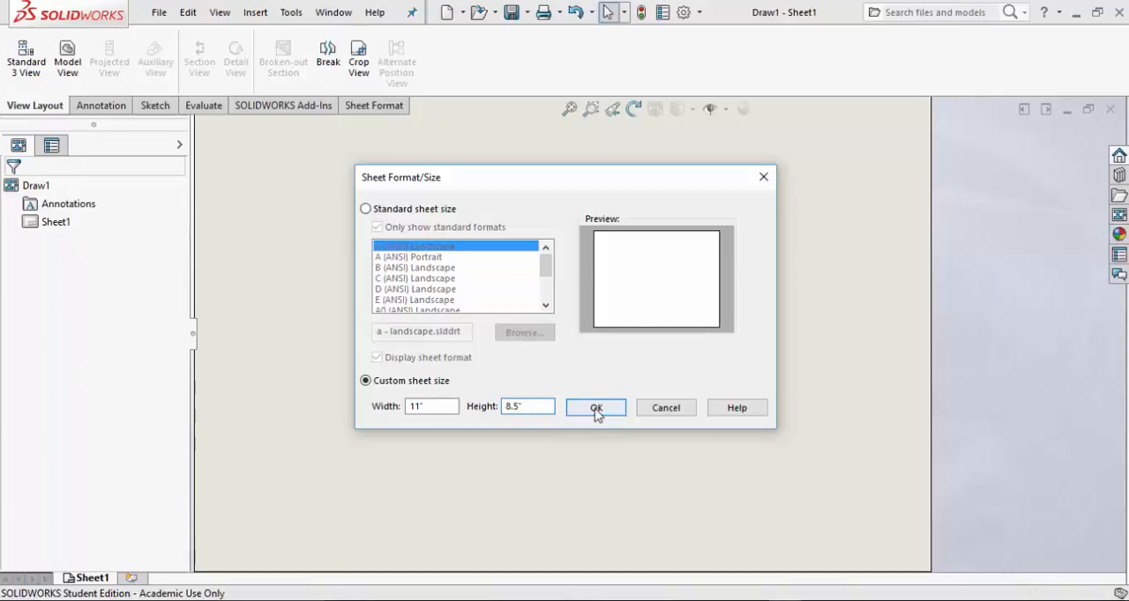
pyautogui.click(596, 408)
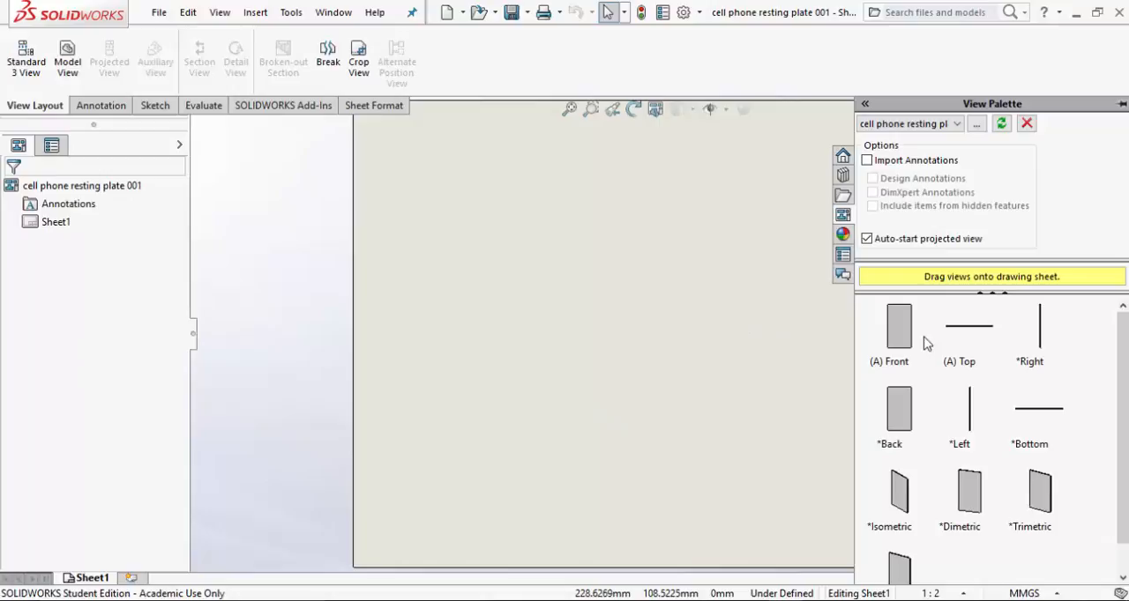
pyautogui.moveTo(1045, 292)
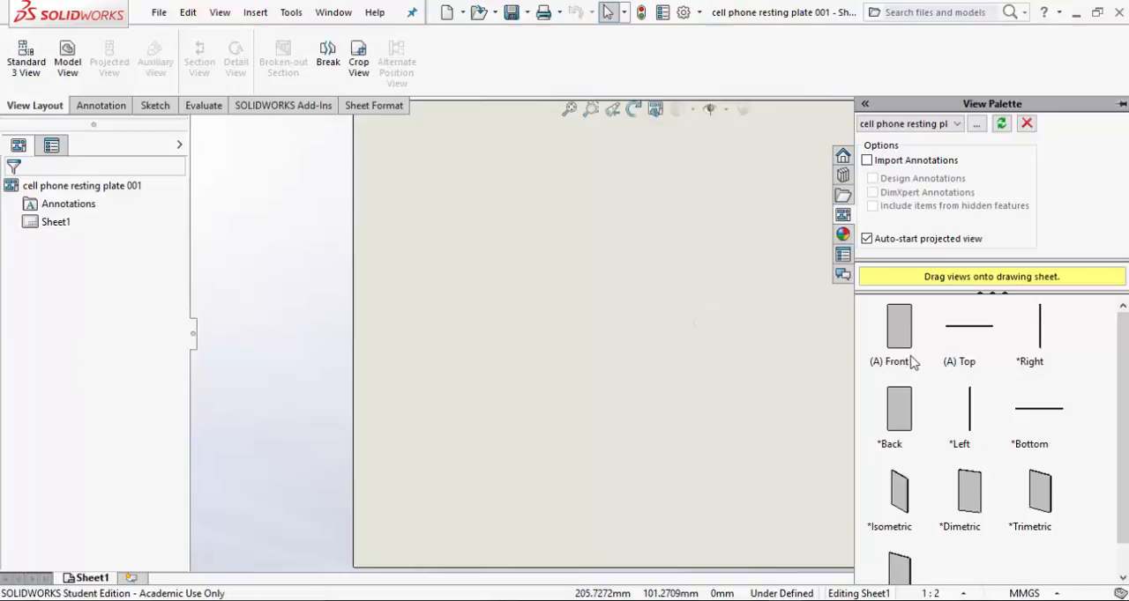
pyautogui.moveTo(900, 337)
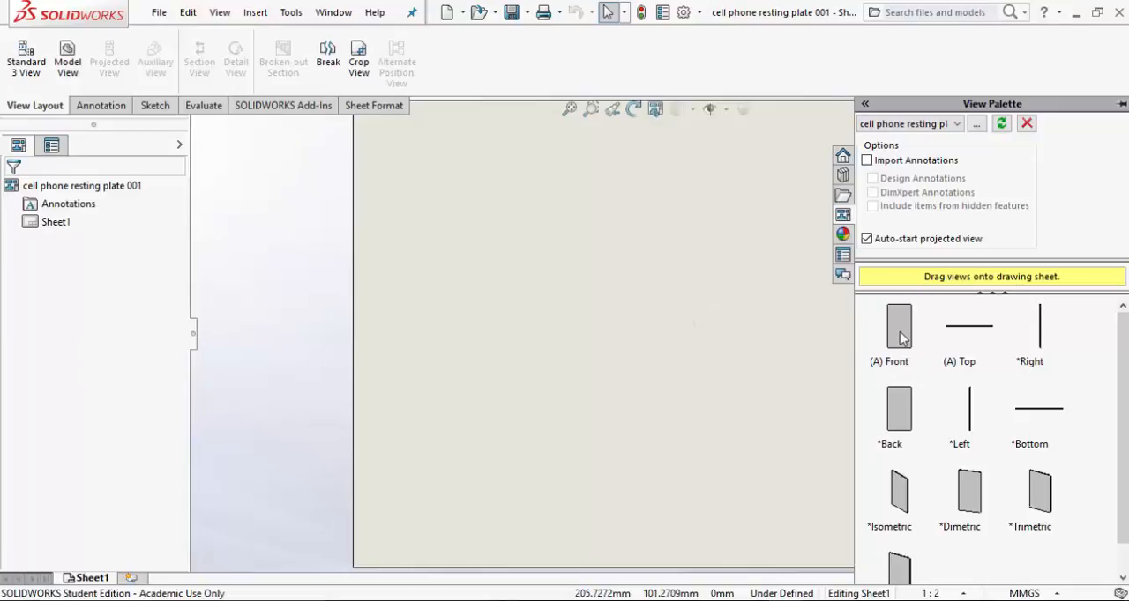
# Step: Drag the plate's Front view from the View Palette onto the sheet and pick custom scale
pyautogui.moveTo(899, 326); pyautogui.dragTo(808, 327)
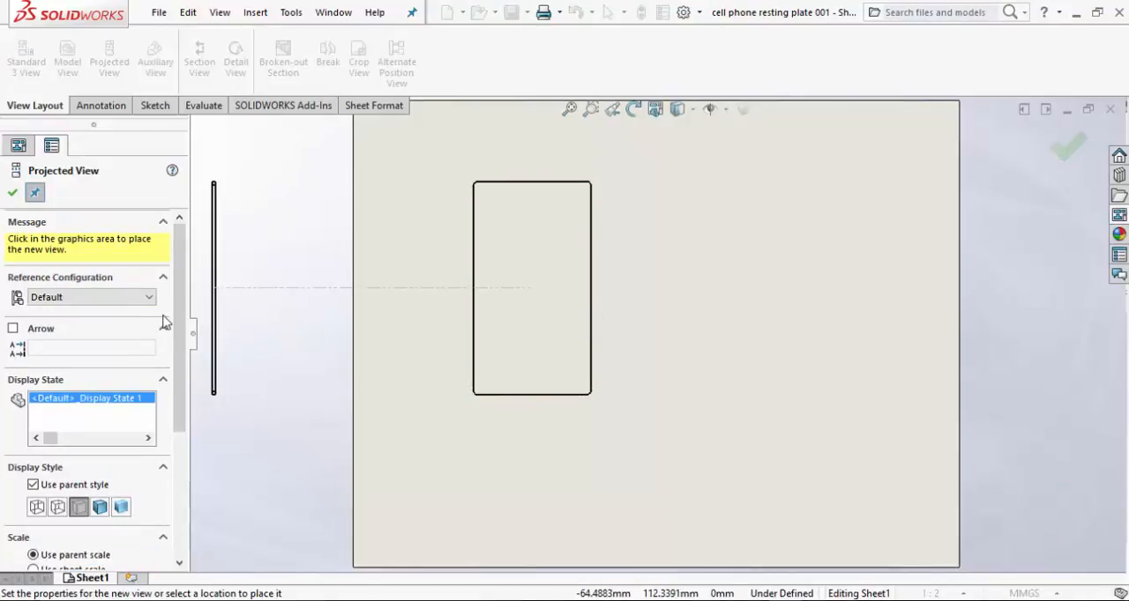
pyautogui.scroll(-3)
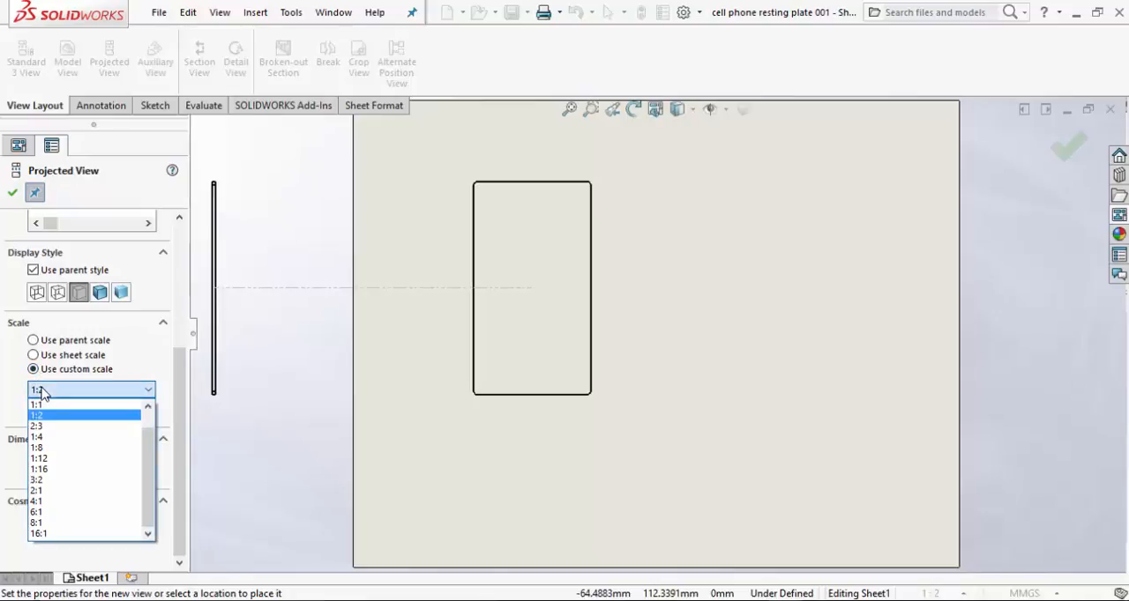
pyautogui.click(37, 405)
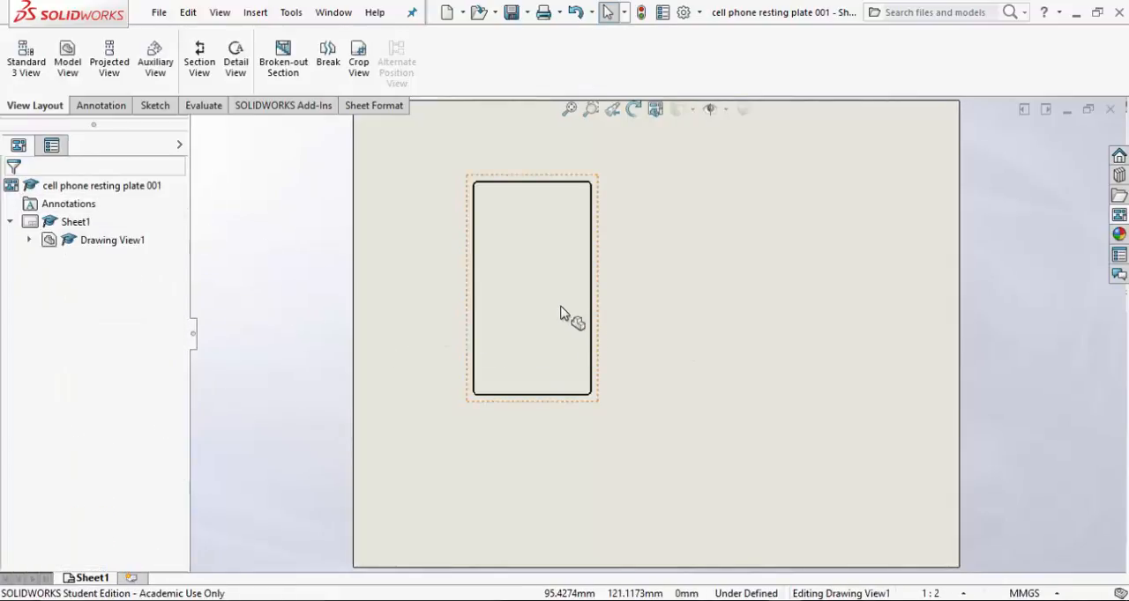
# Step: Set Drawing View1 to a custom 1:1 scale and accept
pyautogui.click(533, 288)
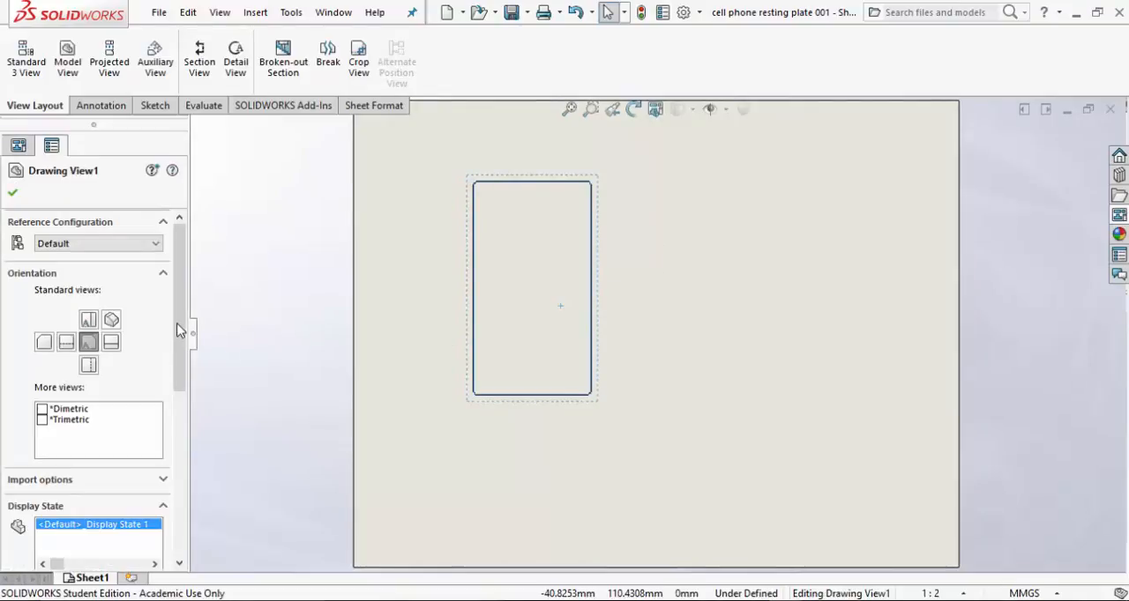
pyautogui.scroll(-3)
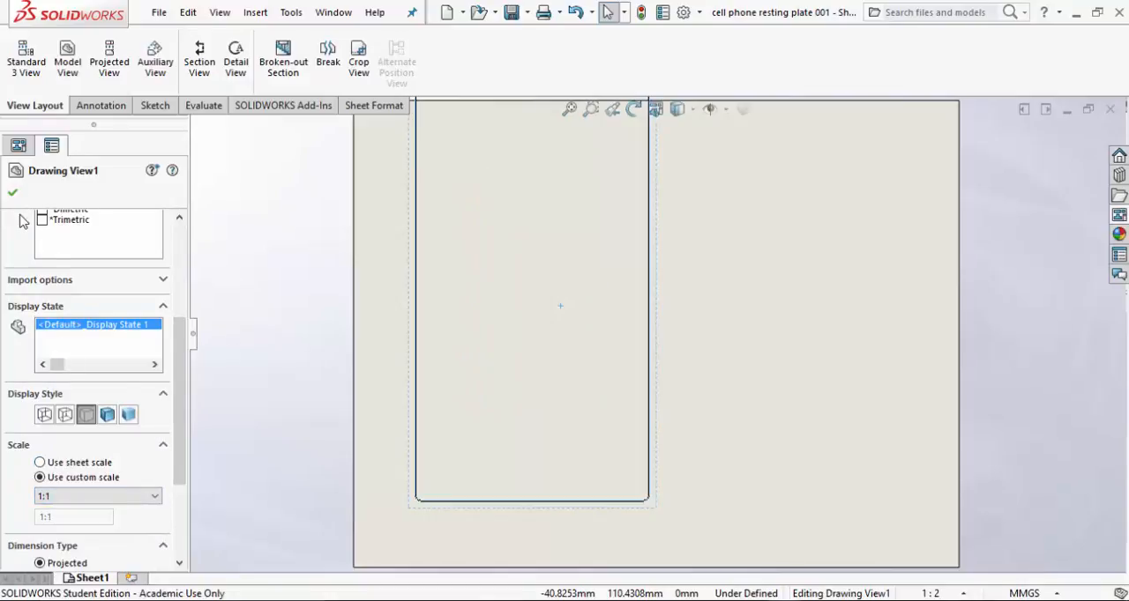
pyautogui.click(52, 144)
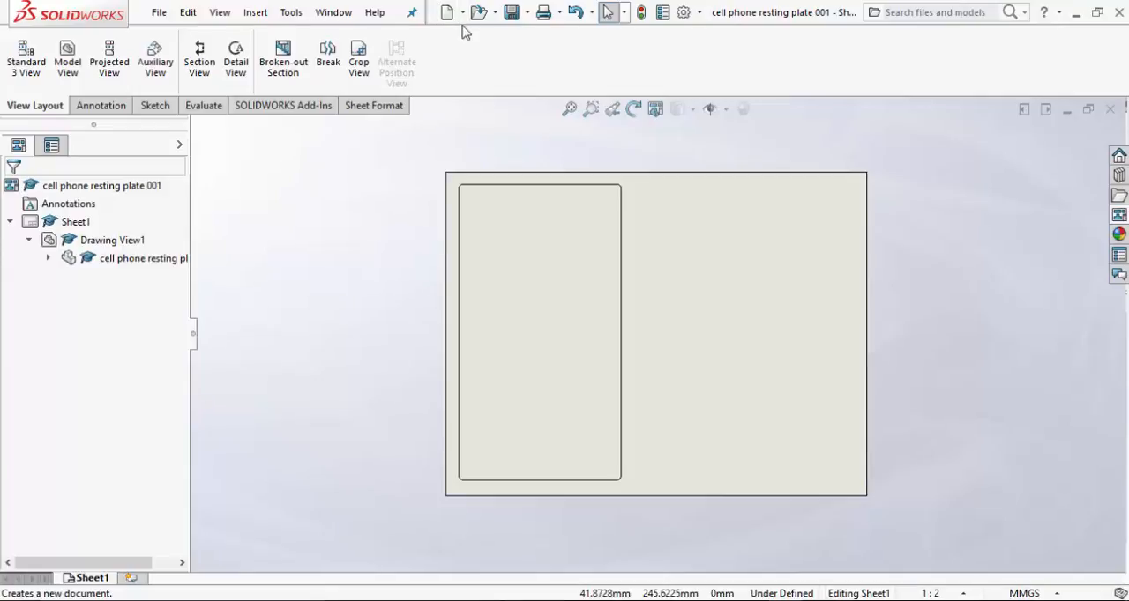
pyautogui.moveTo(512, 12)
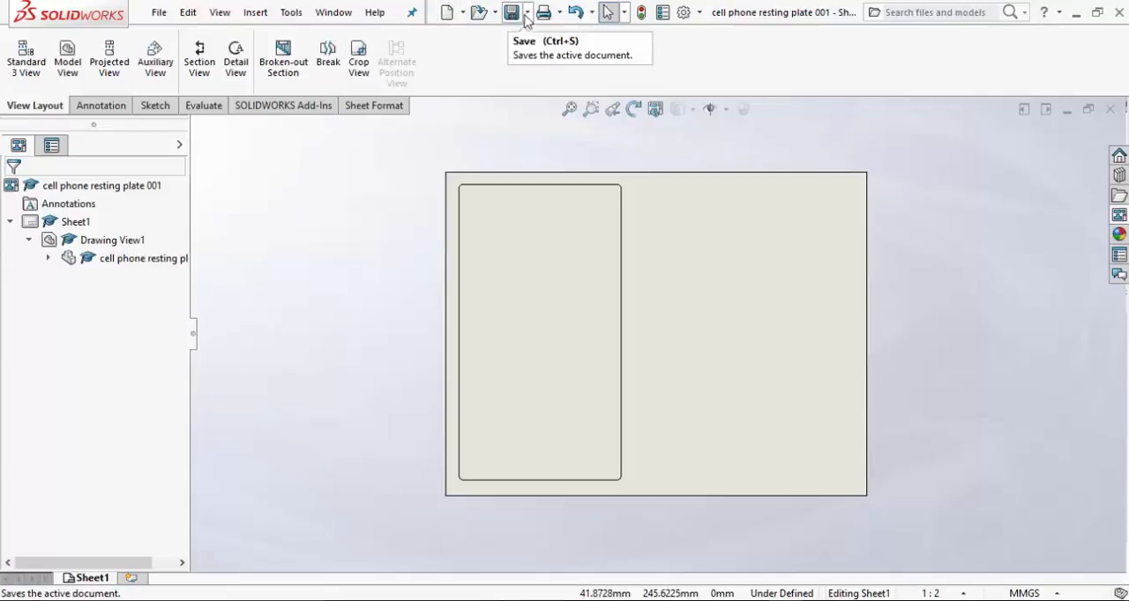
pyautogui.moveTo(529, 30)
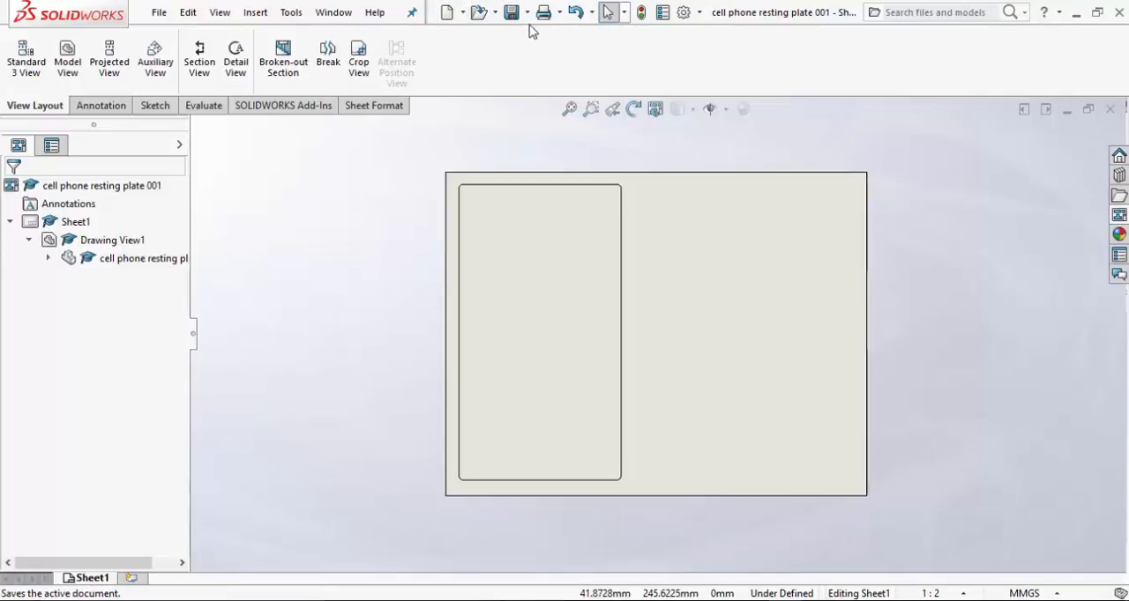
# Step: Bring up the Save As dialog for the new drawing
pyautogui.click(511, 12)
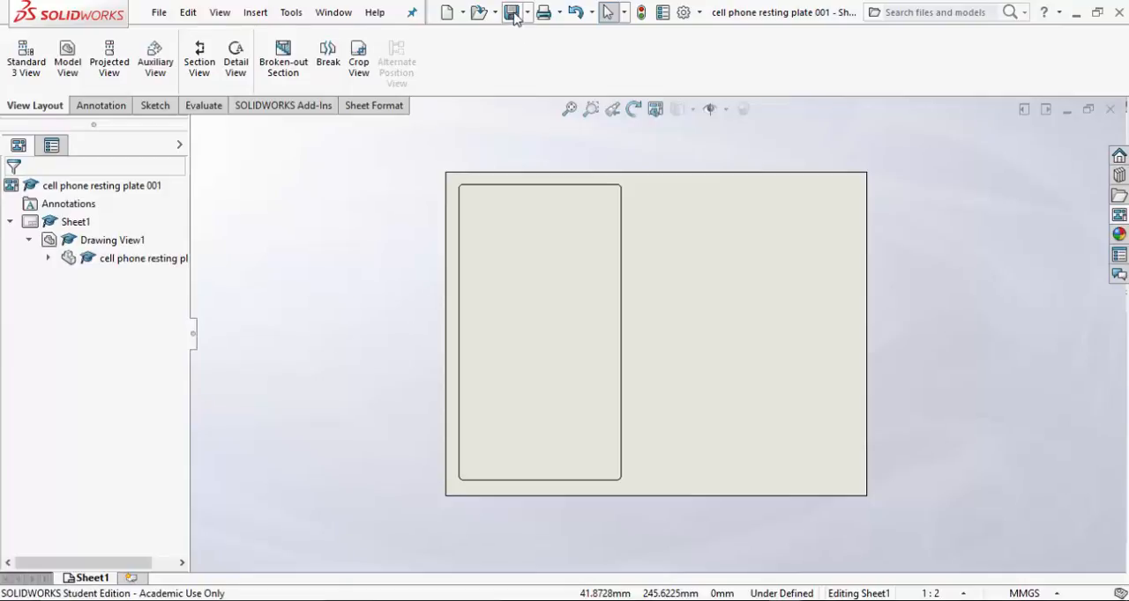
pyautogui.moveTo(530, 16)
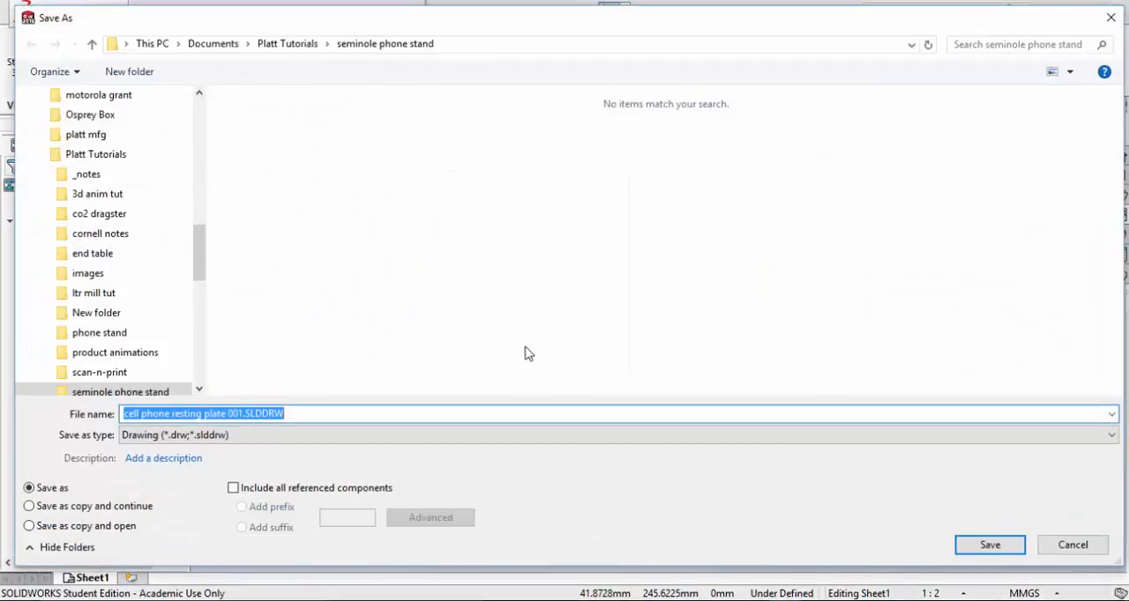
pyautogui.moveTo(367, 397)
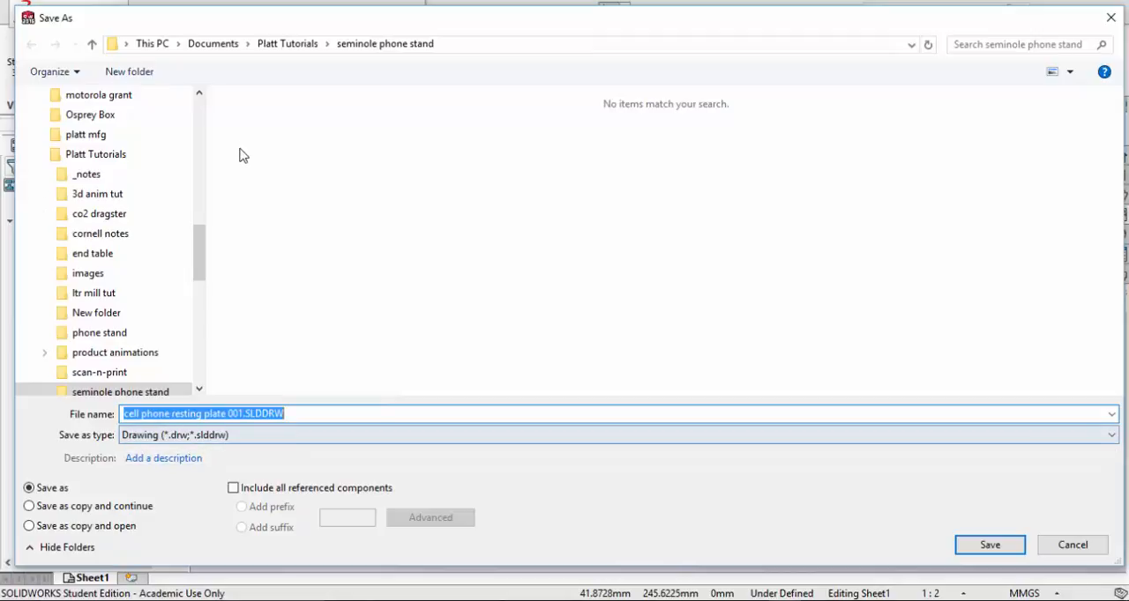
# Step: Create a 'plasma dwgs' folder, open it, and save the drawing there
pyautogui.click(129, 71)
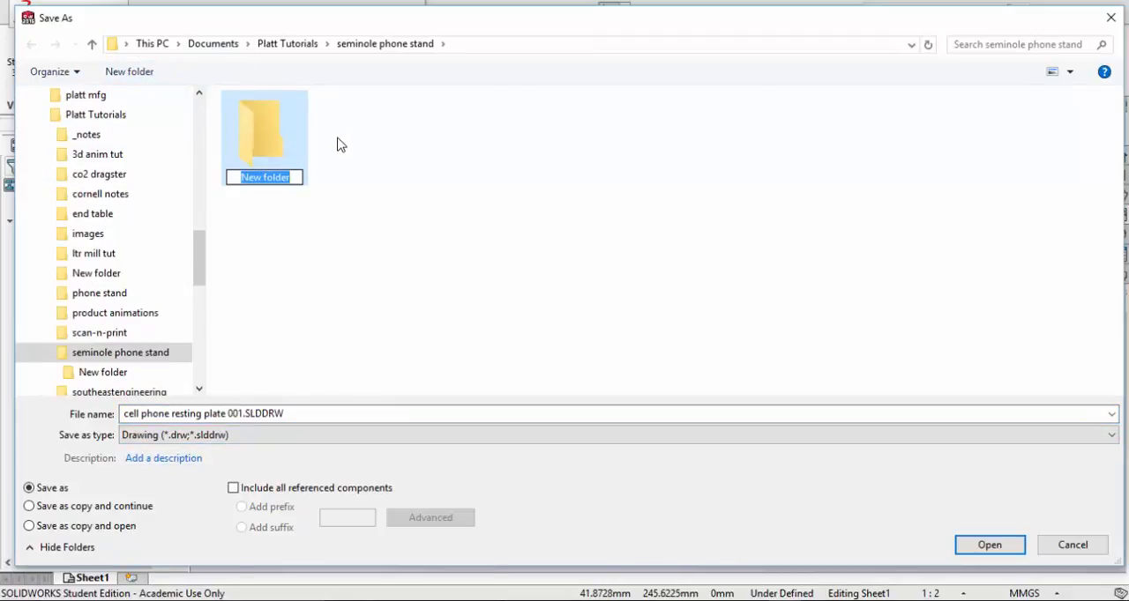
pyautogui.write('plasma dwgs')
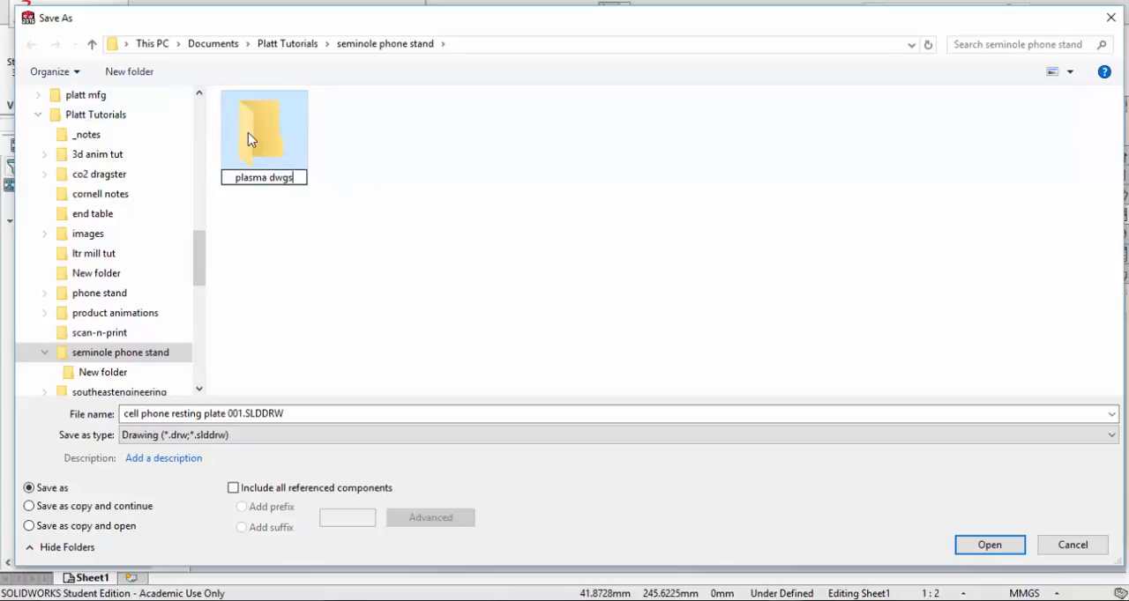
pyautogui.doubleClick(262, 128)
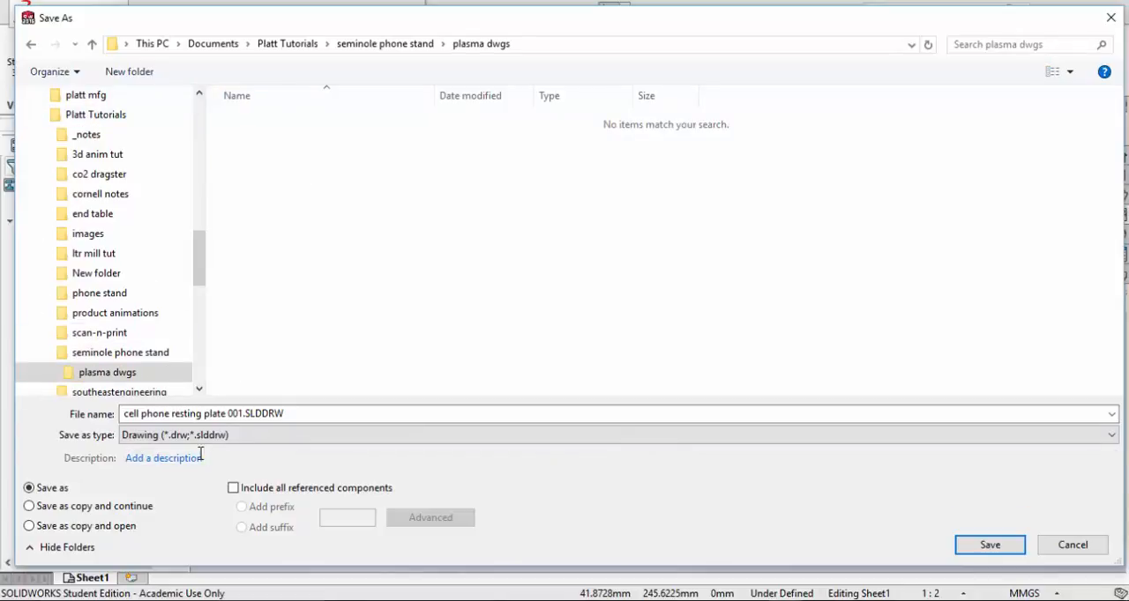
pyautogui.moveTo(965, 527)
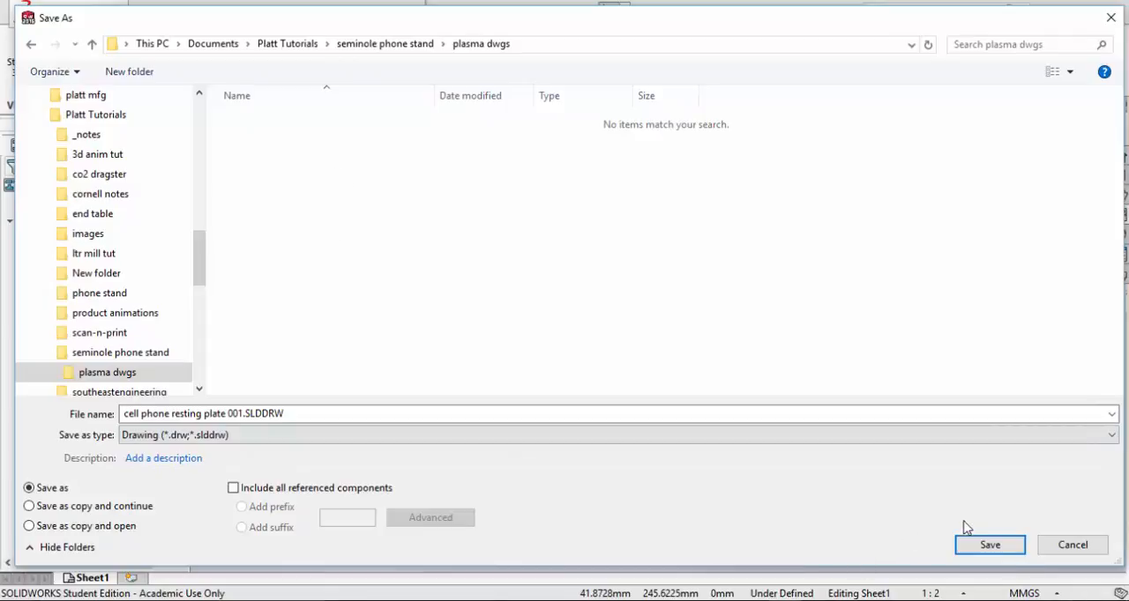
pyautogui.moveTo(990, 545)
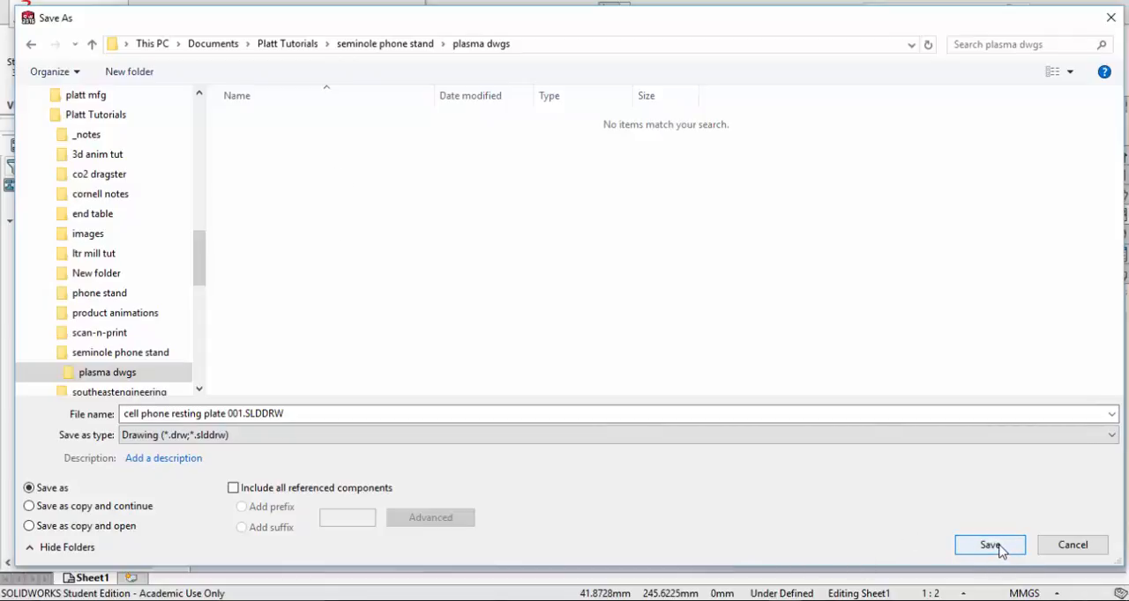
pyautogui.click(989, 545)
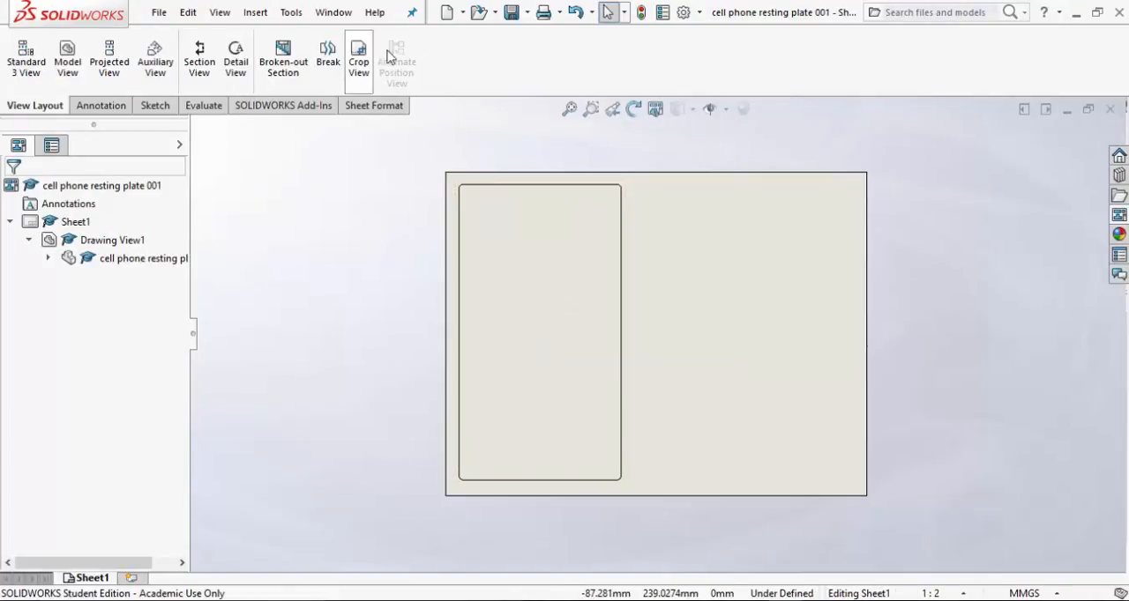
# Step: Save a copy as Adobe Illustrator (*.ai) in plasma dwgs
pyautogui.click(524, 11)
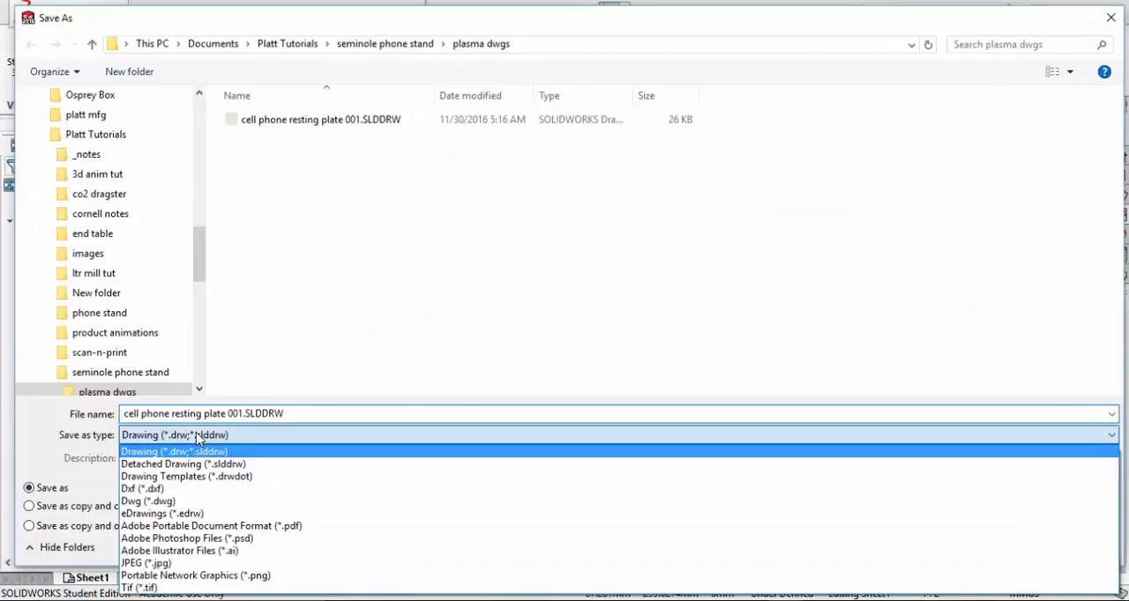
pyautogui.moveTo(147, 501)
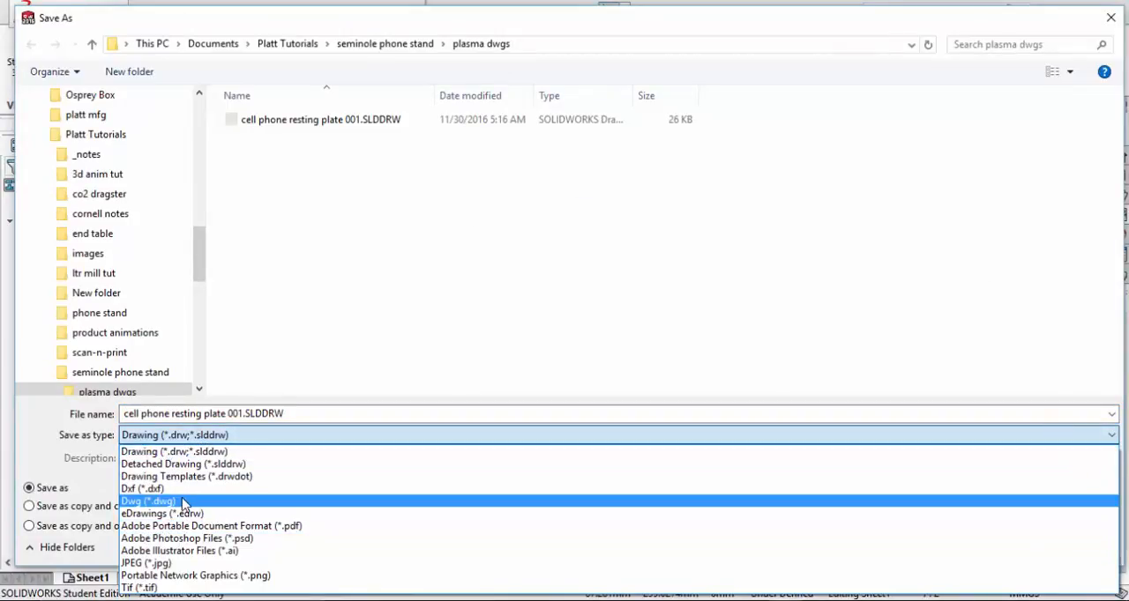
pyautogui.moveTo(732, 547)
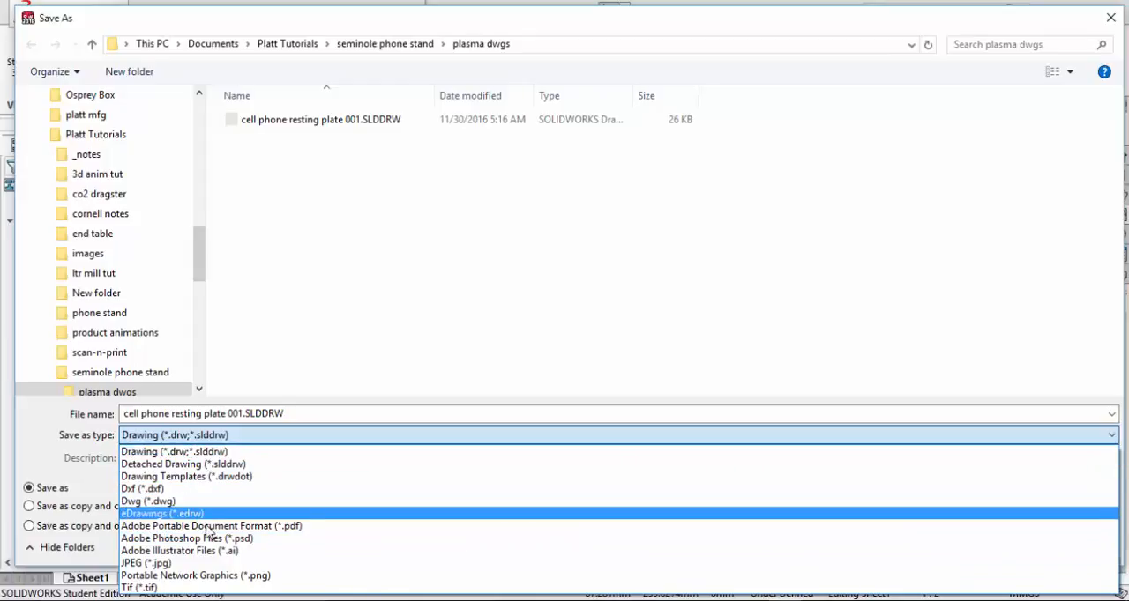
pyautogui.click(179, 550)
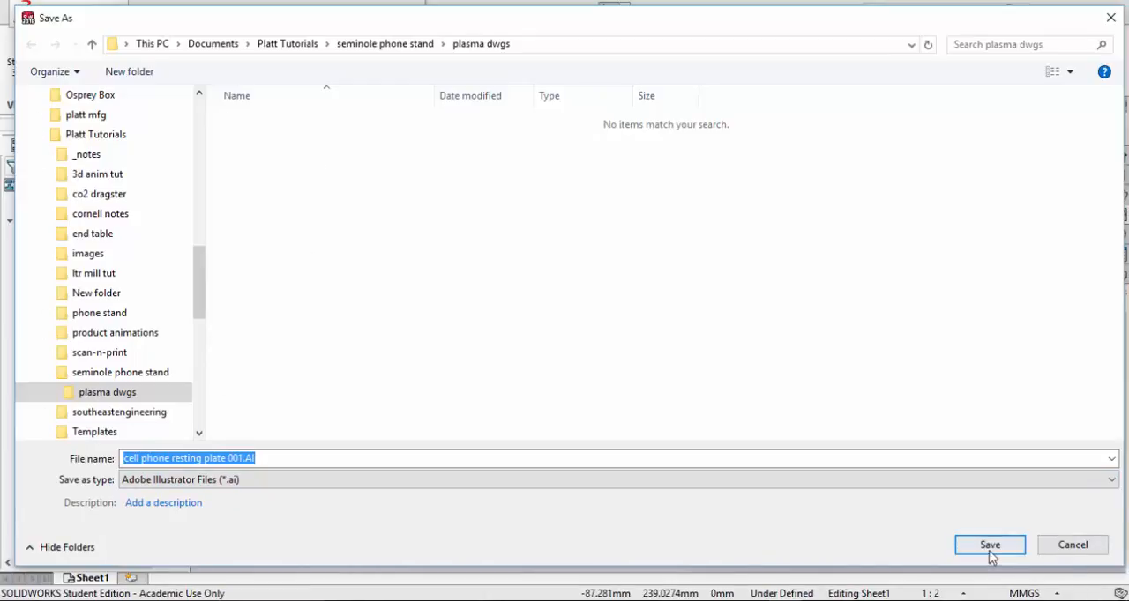
pyautogui.click(989, 545)
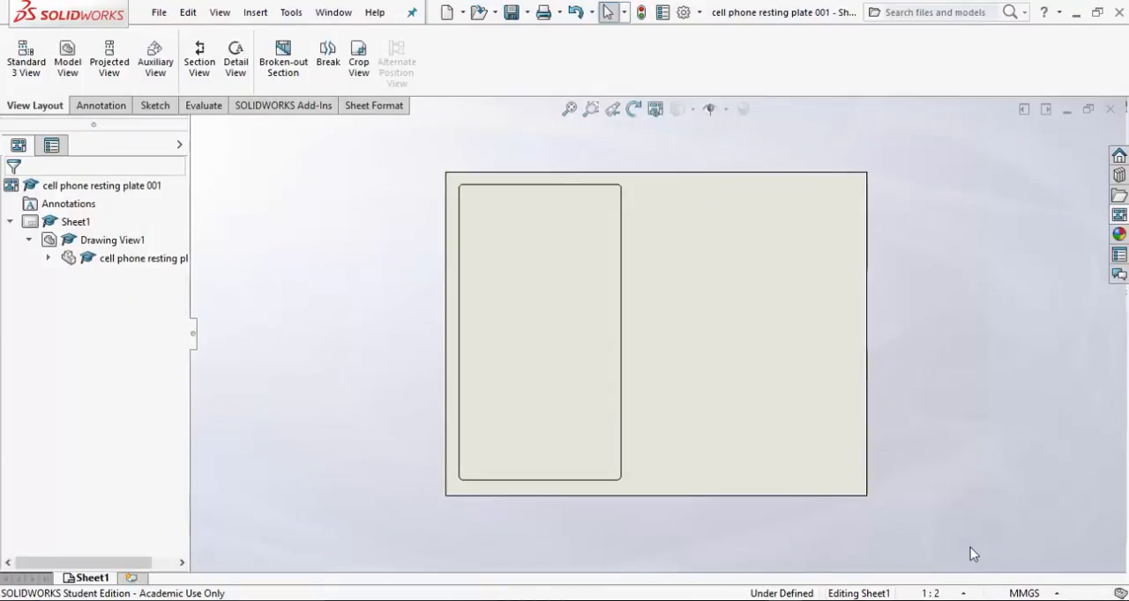
# Step: Close the drawing window to return to the assembly
pyautogui.click(755, 450)
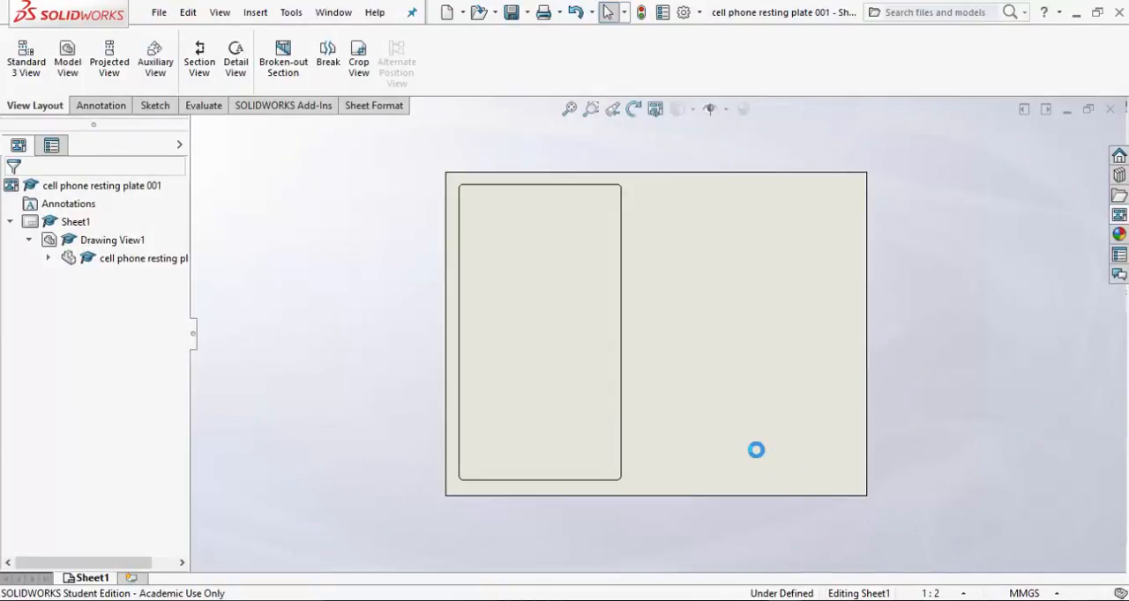
pyautogui.moveTo(760, 451)
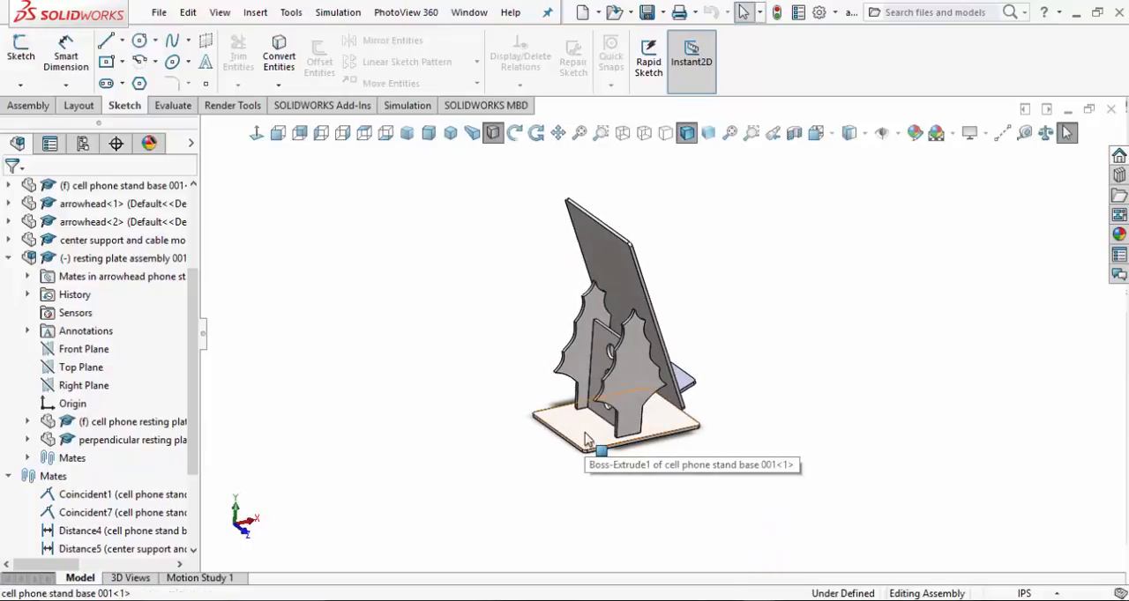
# Step: Select the base plate in the assembly to open its part
pyautogui.click(602, 450)
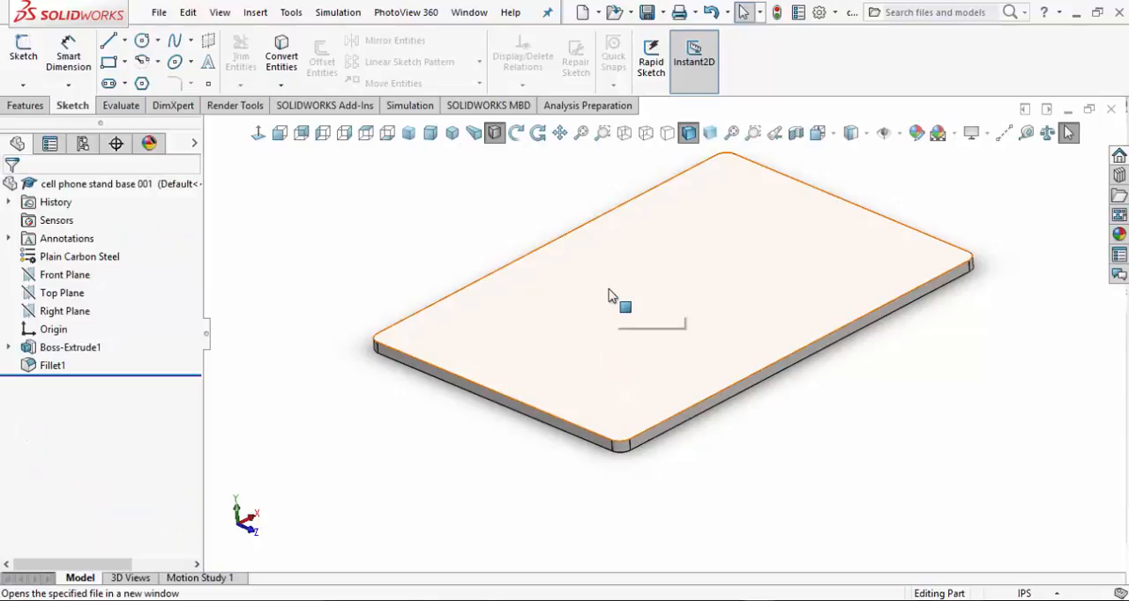
pyautogui.moveTo(613, 295)
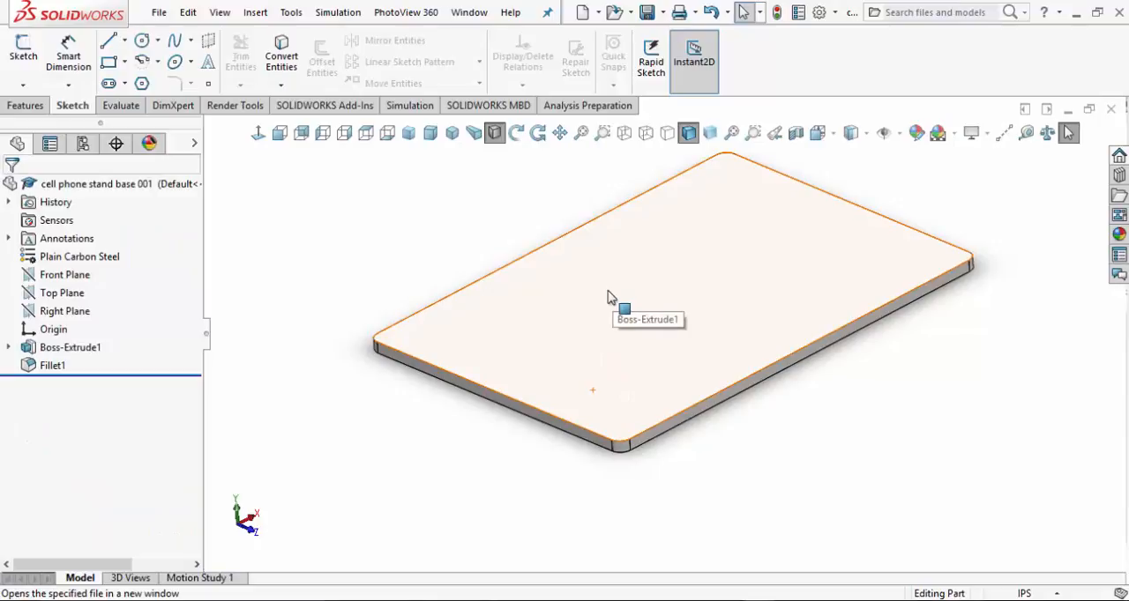